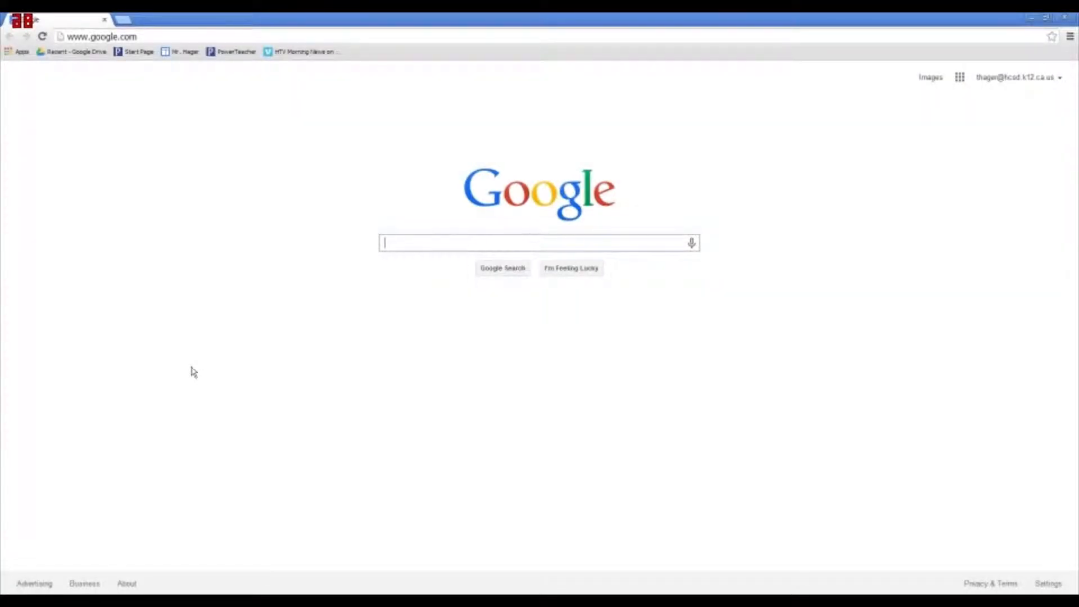
mouse_move(515, 414)
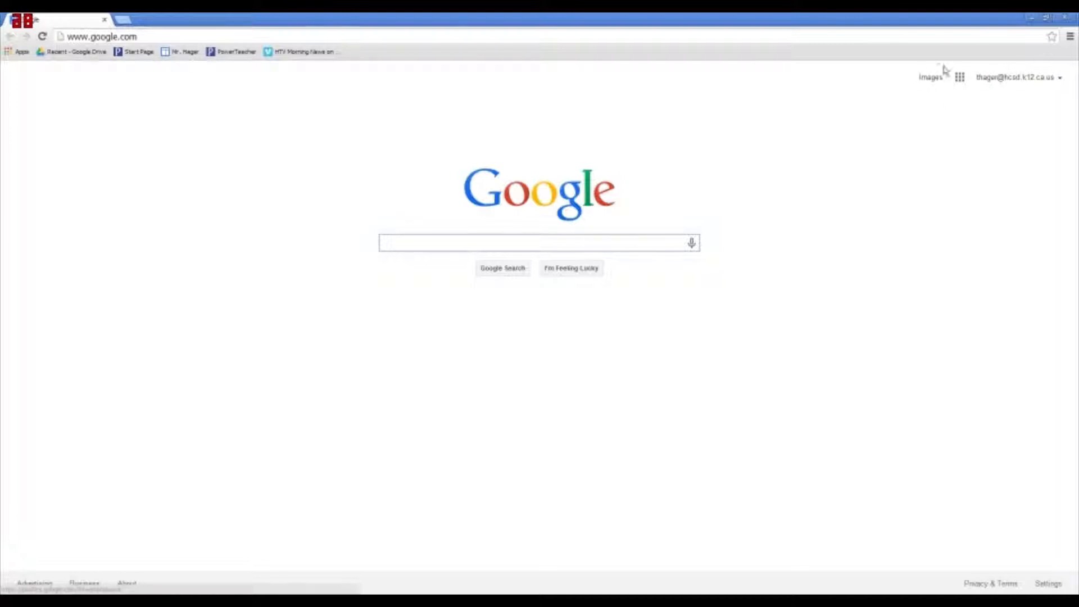
mouse_move(983, 92)
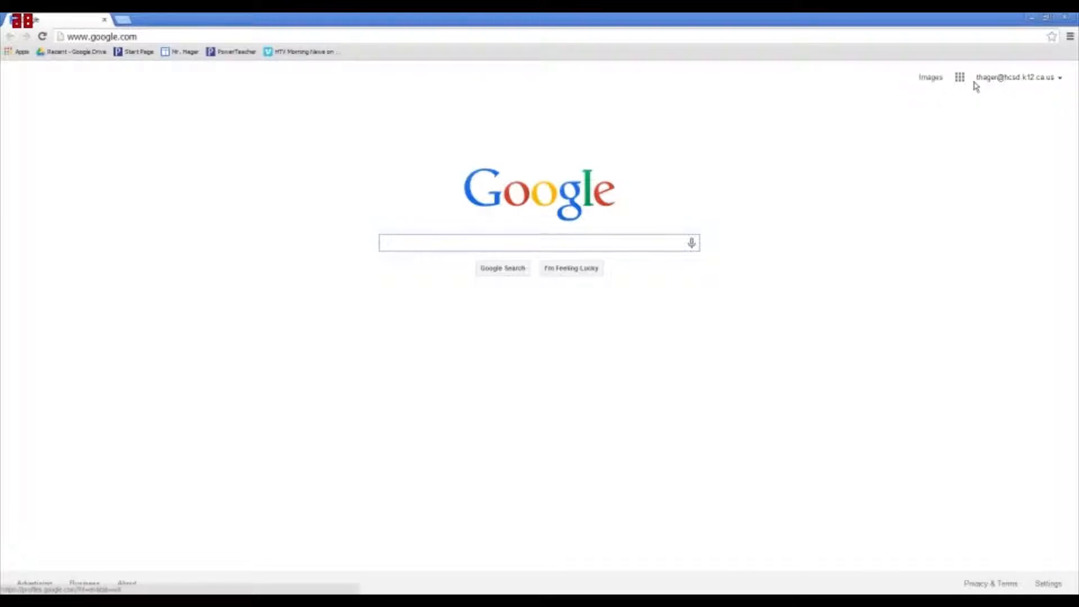
- Open the Google apps launcher from the Google homepage
left_click(960, 77)
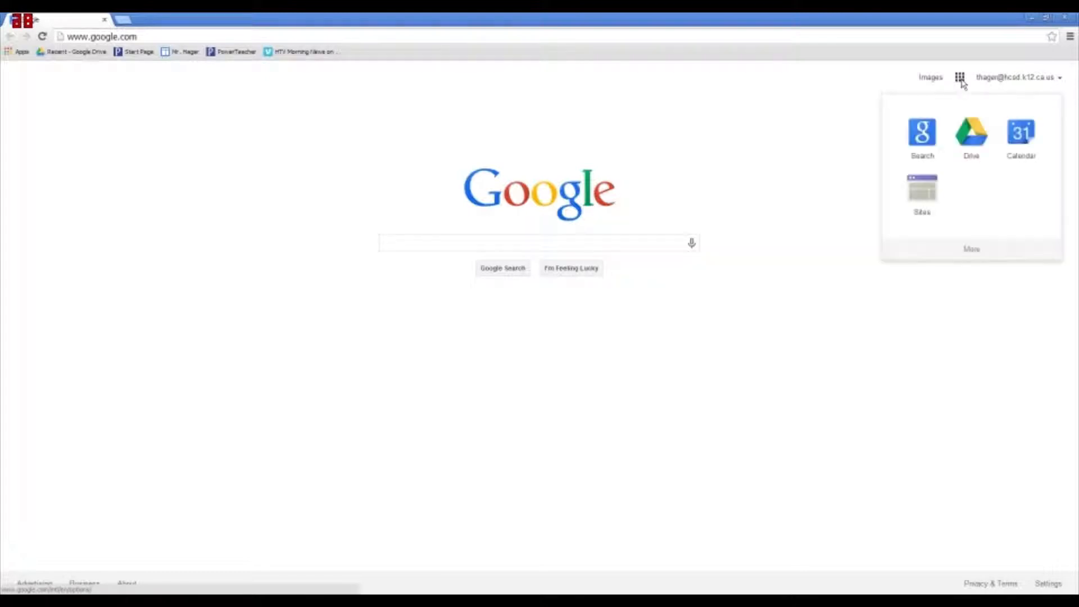
mouse_move(931, 182)
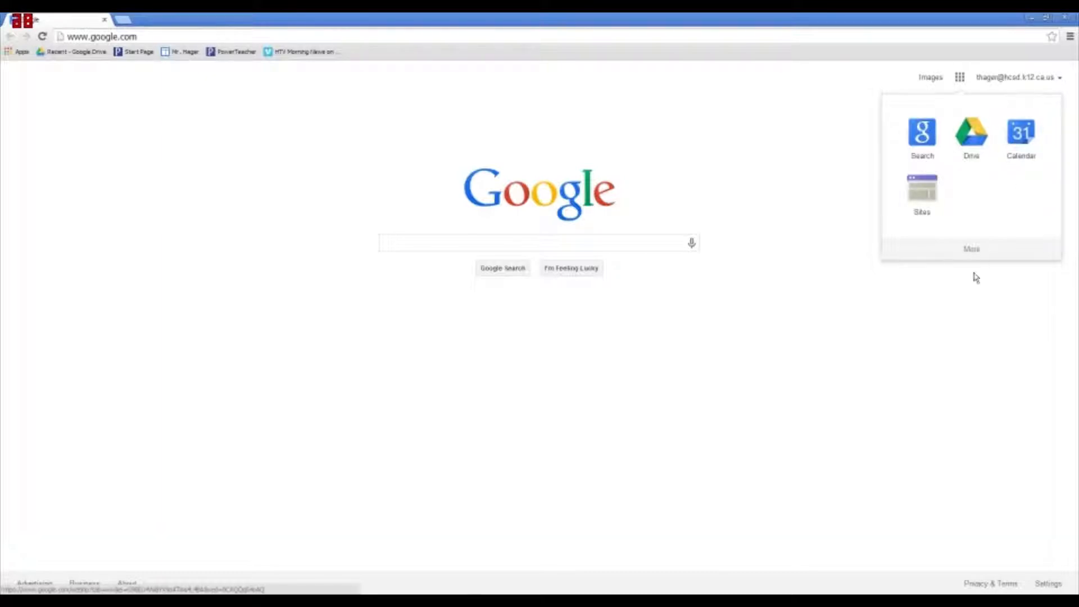
mouse_move(969, 259)
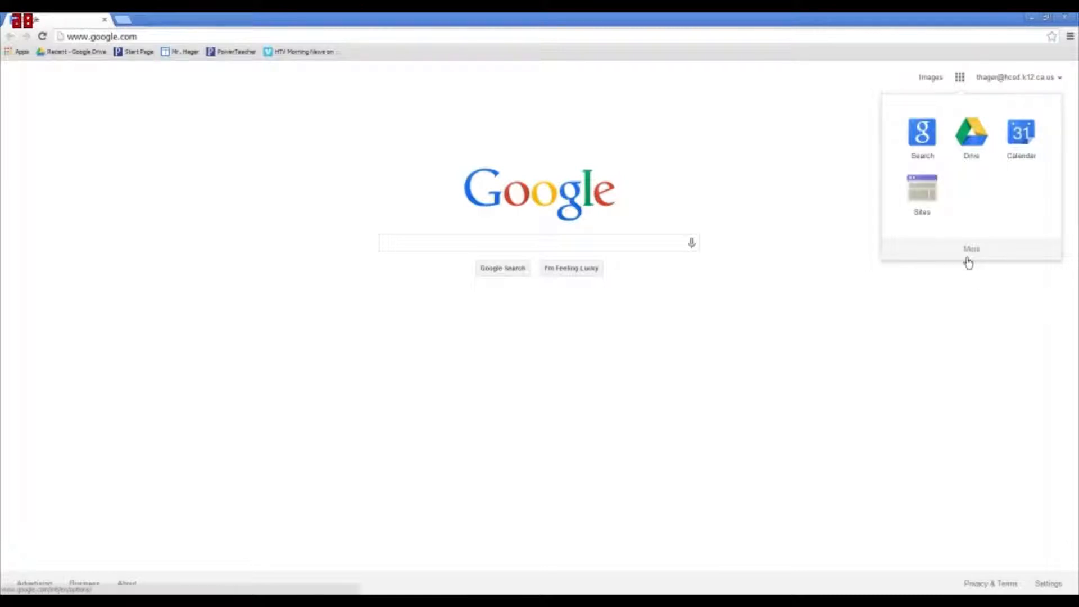
mouse_move(976, 263)
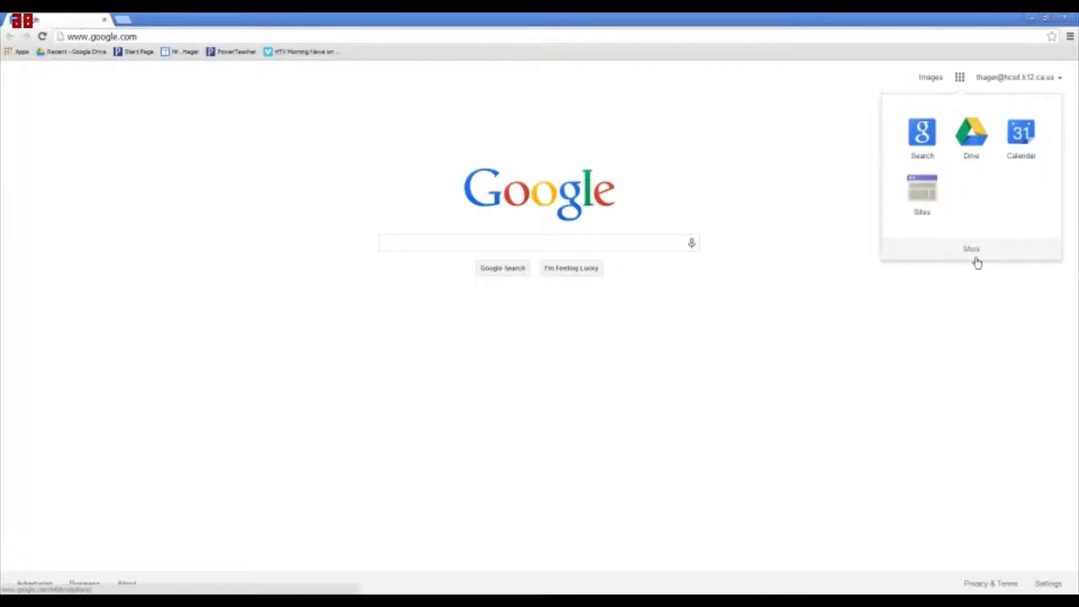
mouse_move(949, 314)
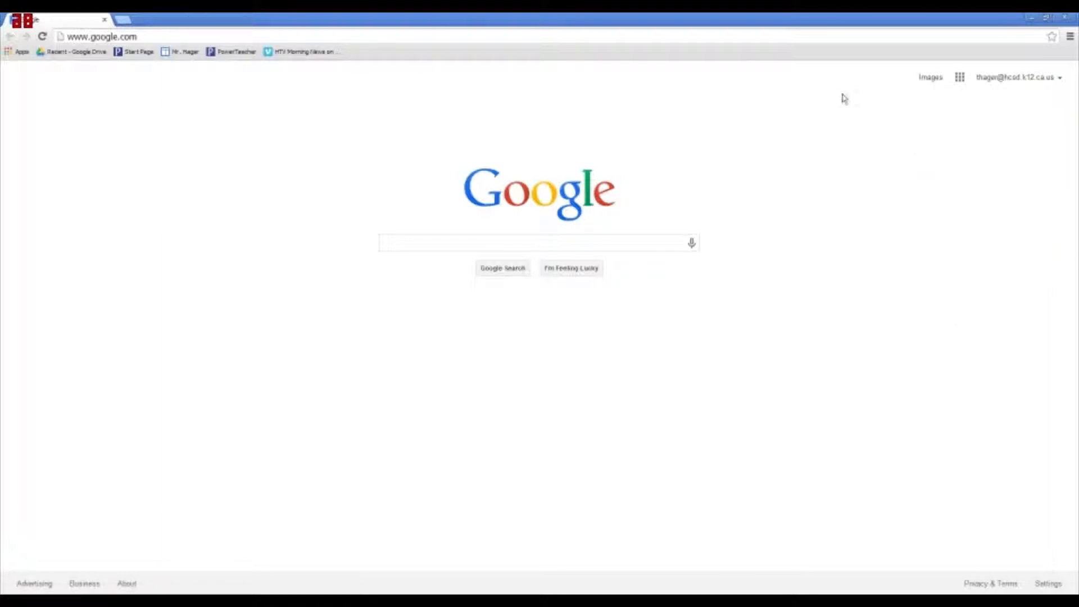
mouse_move(818, 130)
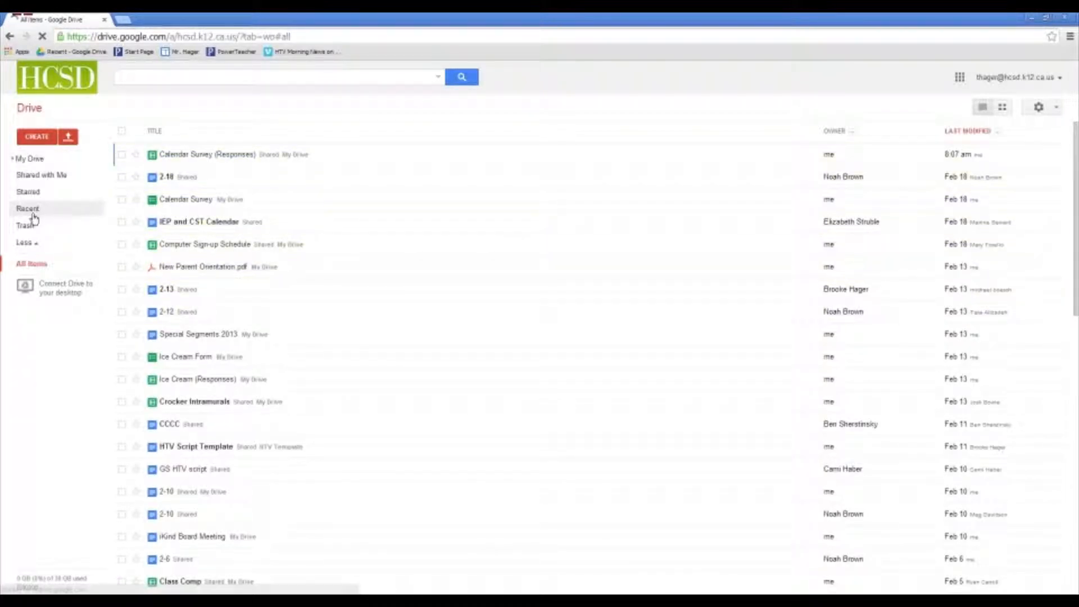
- Open Drive's CREATE menu listing the new item types
left_click(37, 136)
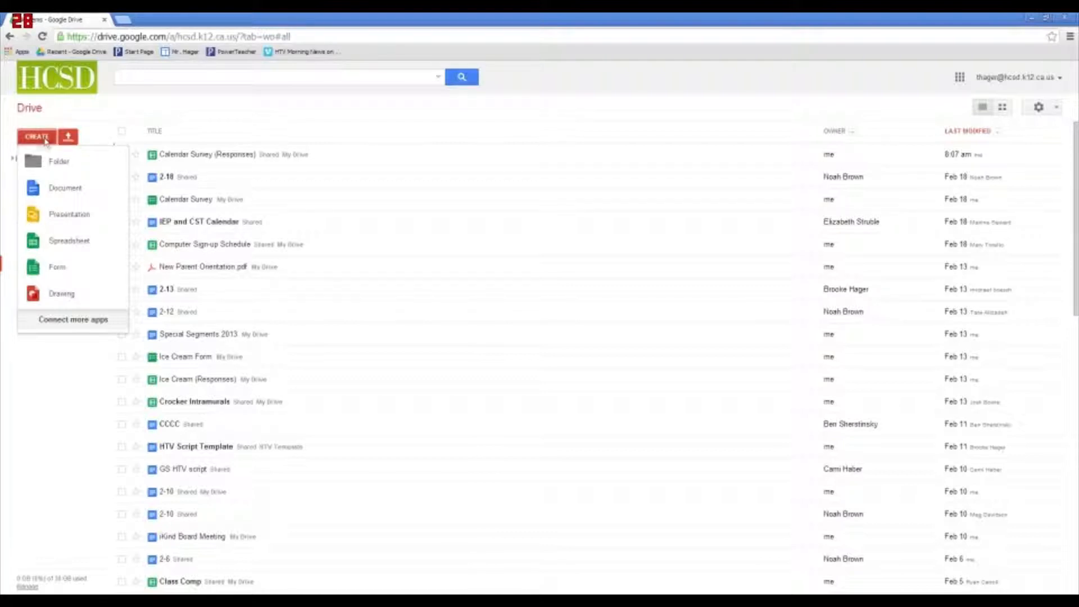
mouse_move(44, 141)
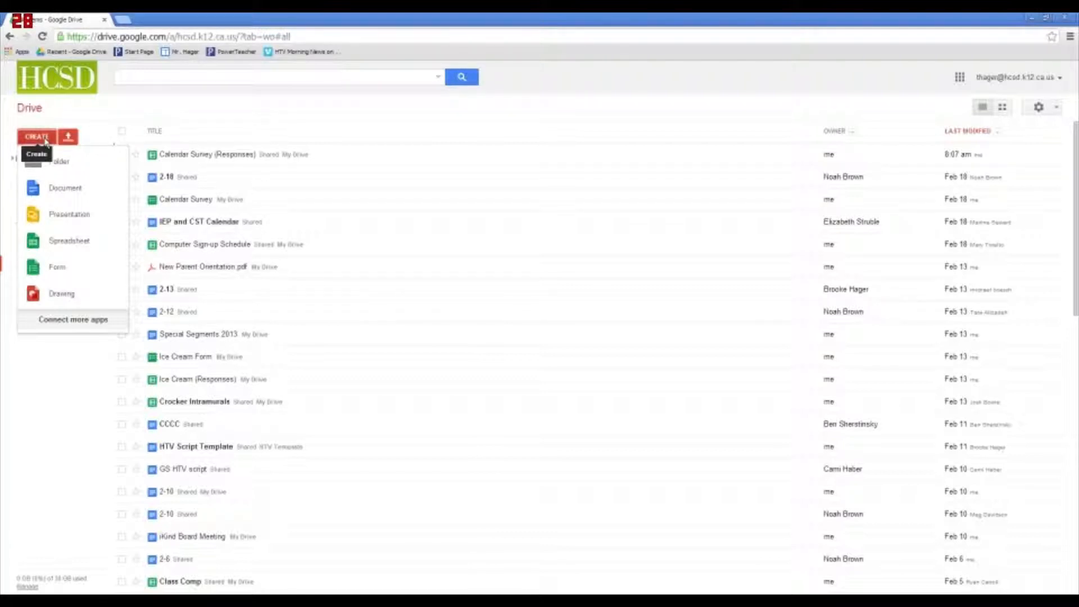
mouse_move(50, 260)
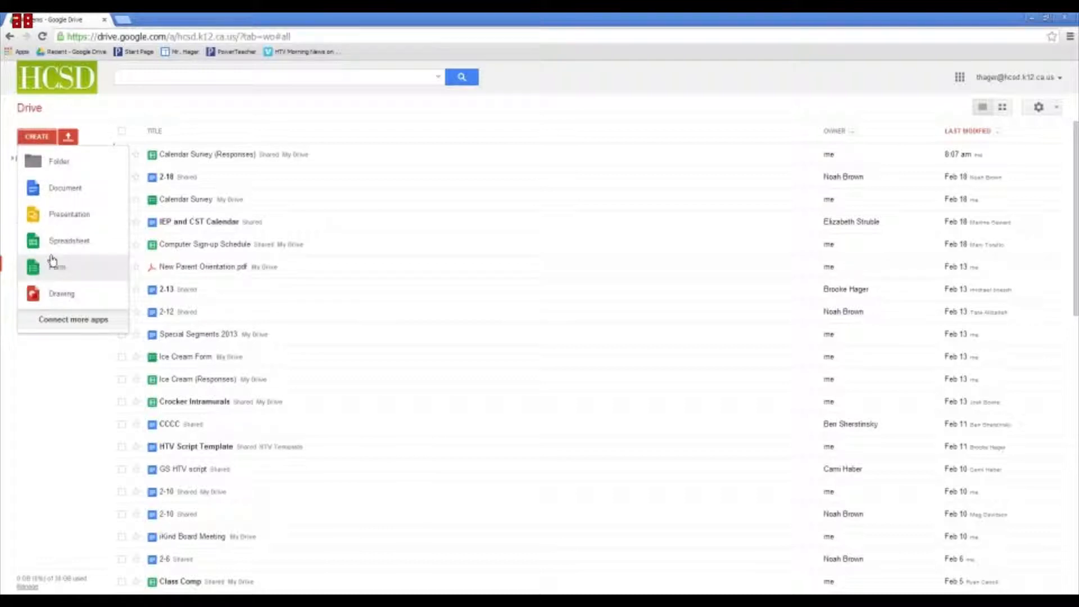
- Create a new form titled 'Tutorial' using the Default theme
left_click(54, 267)
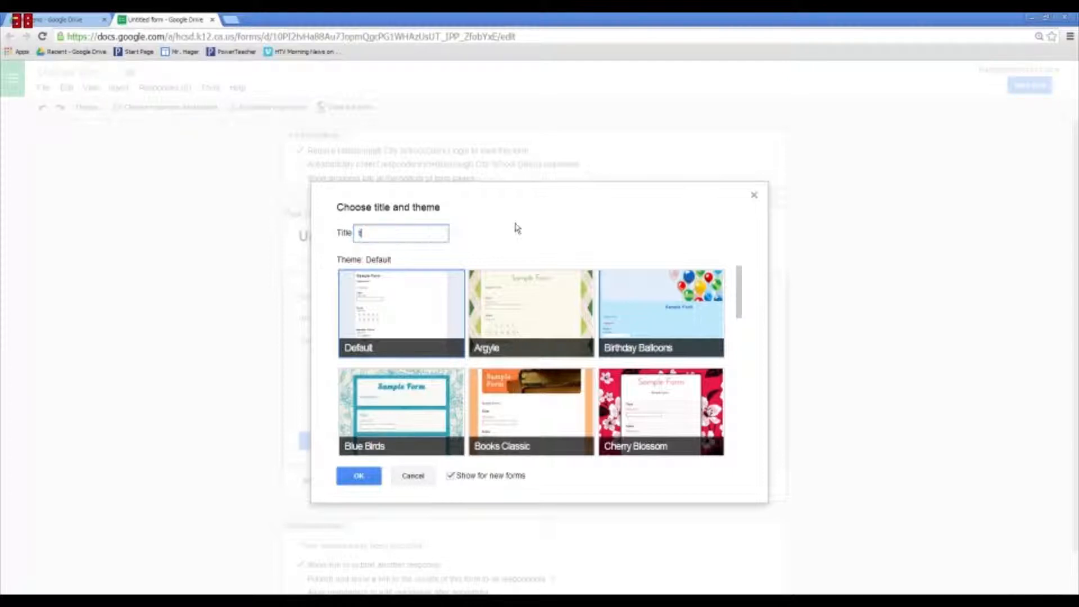
type("Tuf")
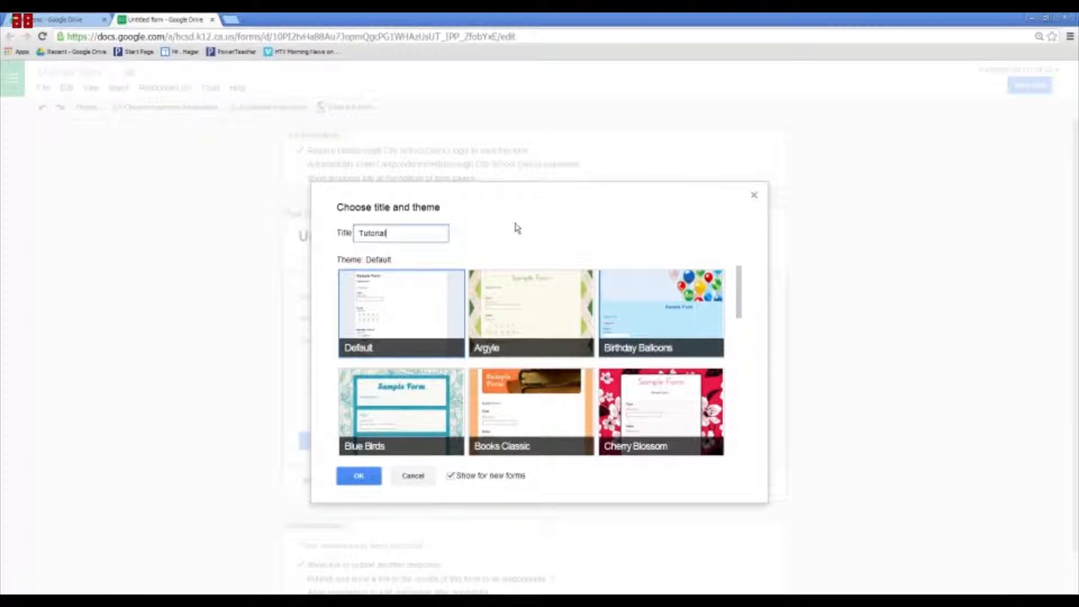
mouse_move(703, 339)
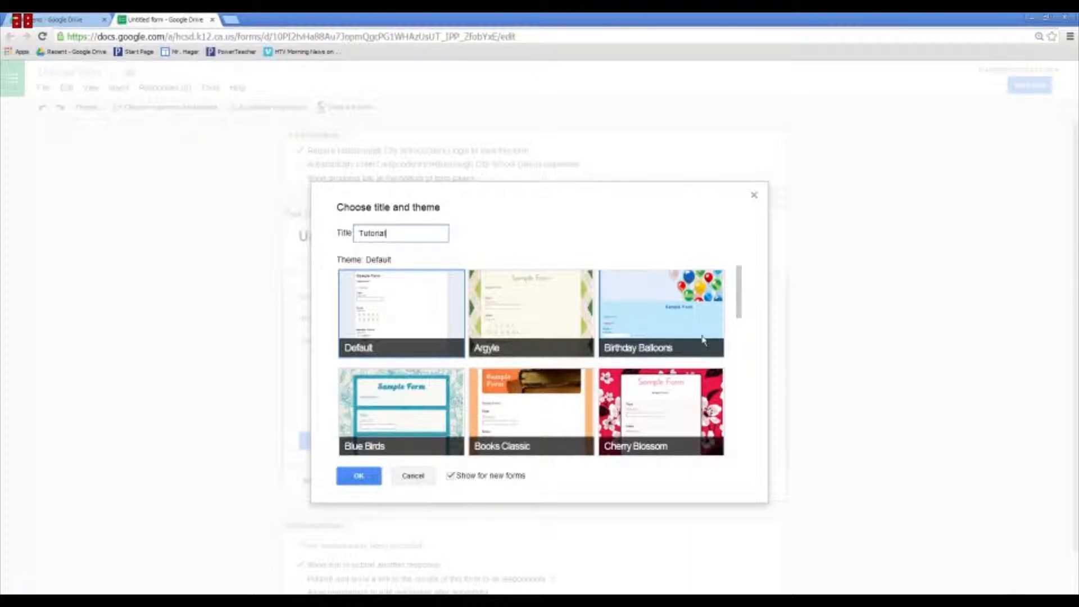
scroll("down", 3)
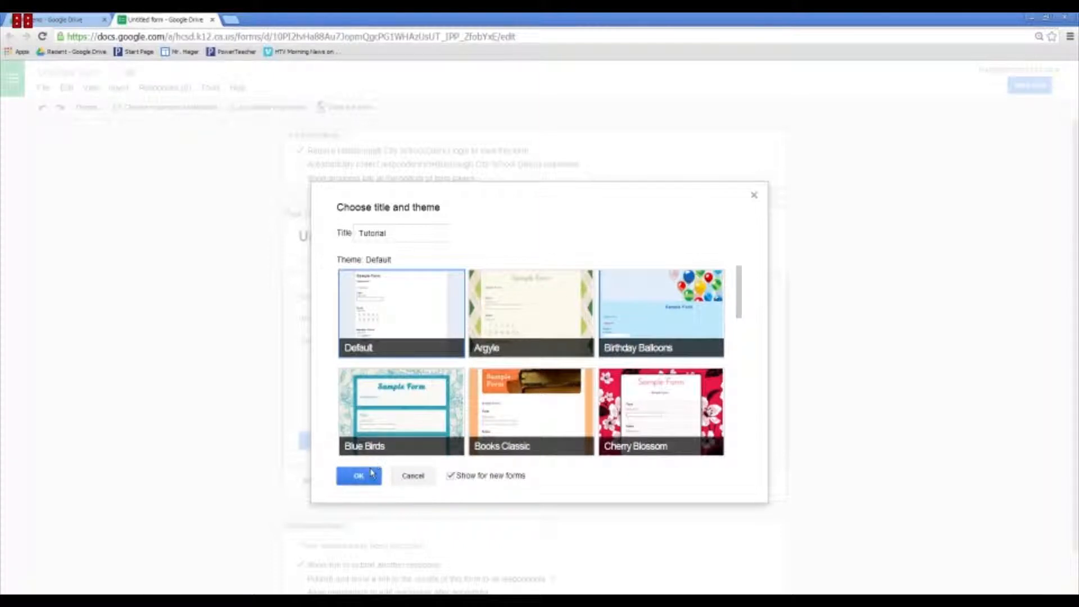
left_click(359, 476)
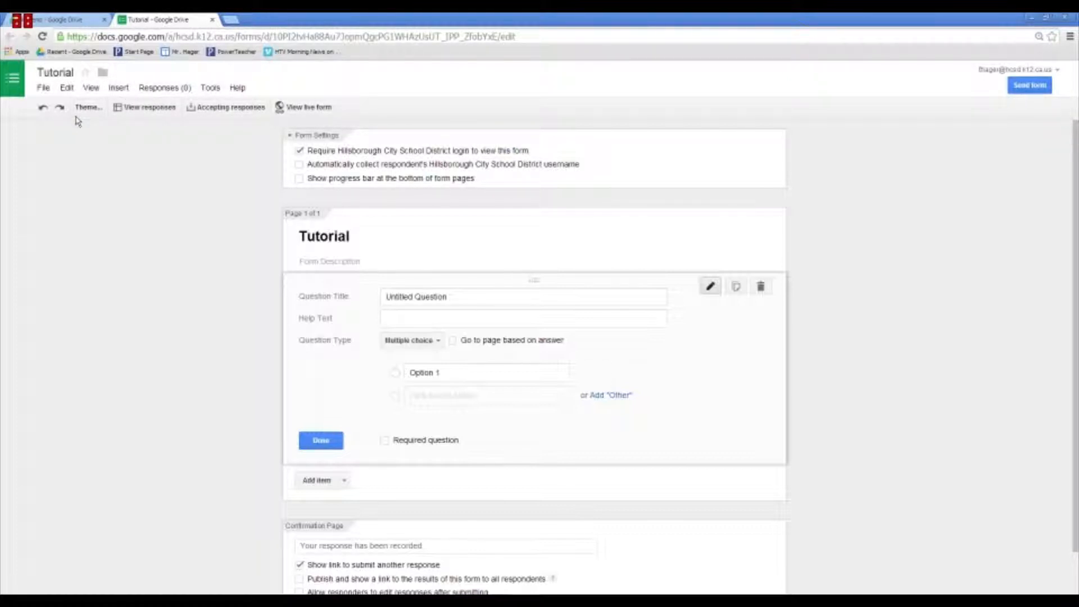
mouse_move(96, 119)
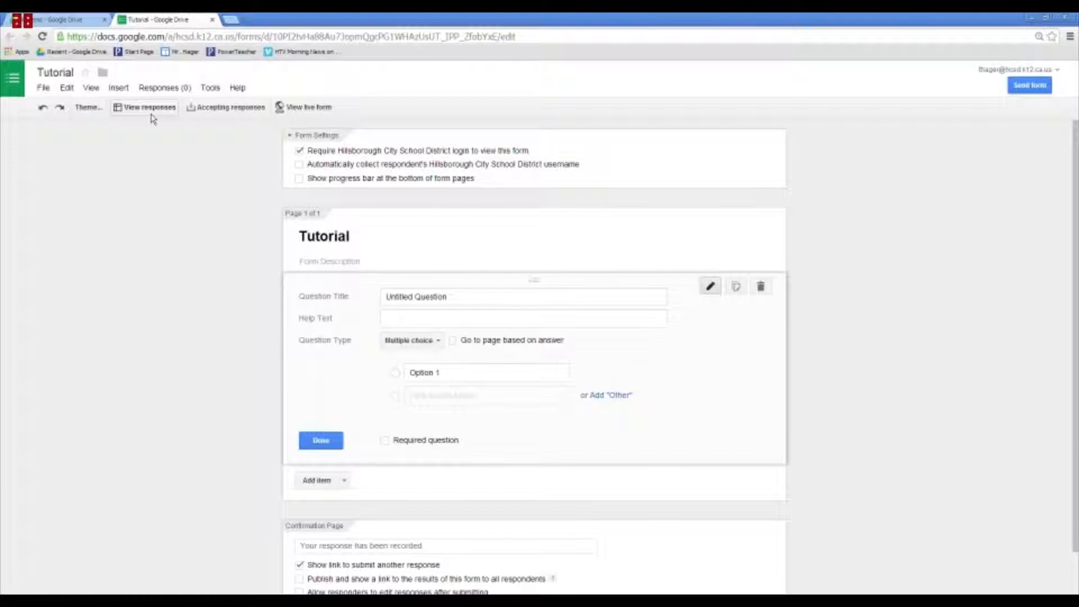
mouse_move(221, 119)
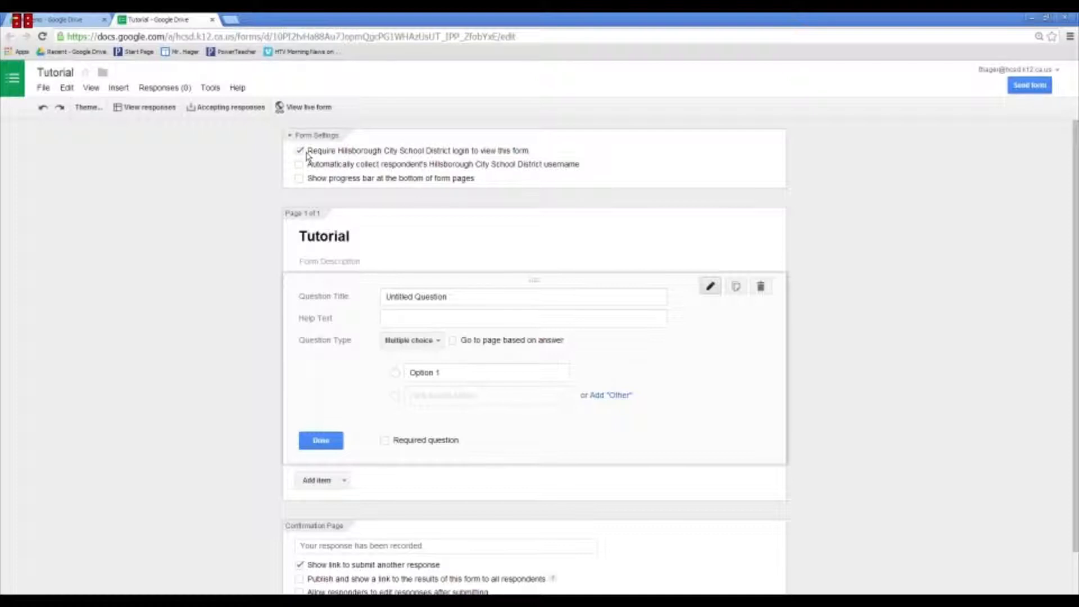
- Remove the Hillsborough City School District login requirement for viewing the form
left_click(300, 151)
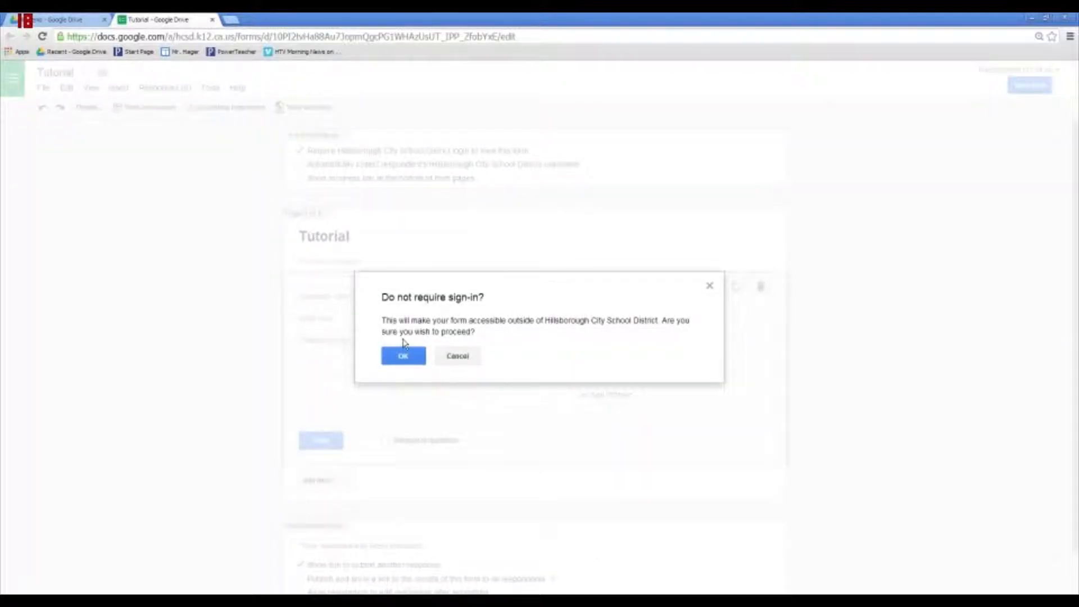
left_click(403, 356)
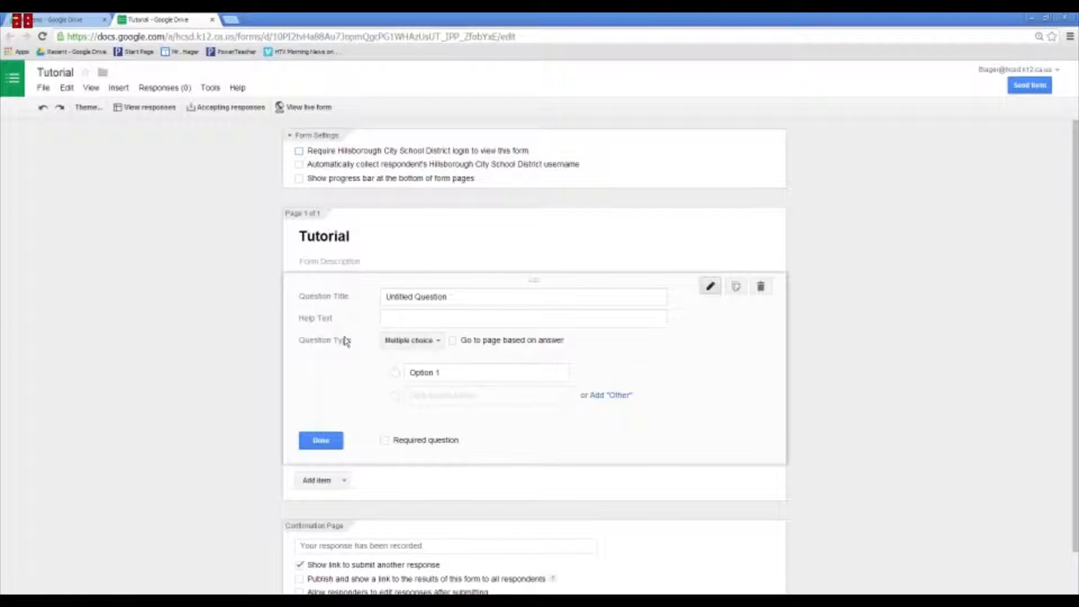
mouse_move(439, 453)
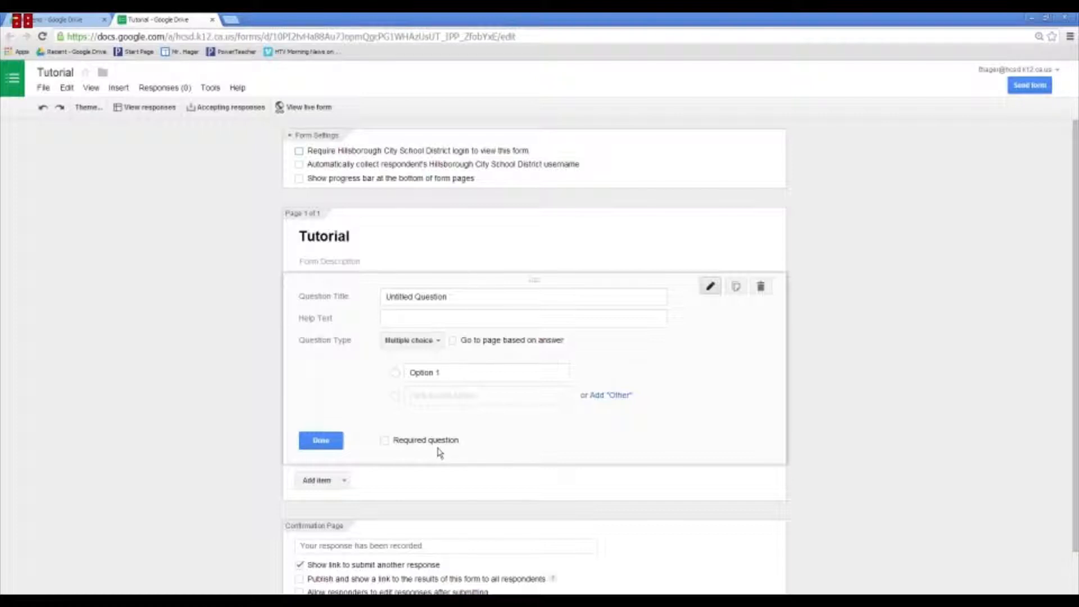
mouse_move(465, 332)
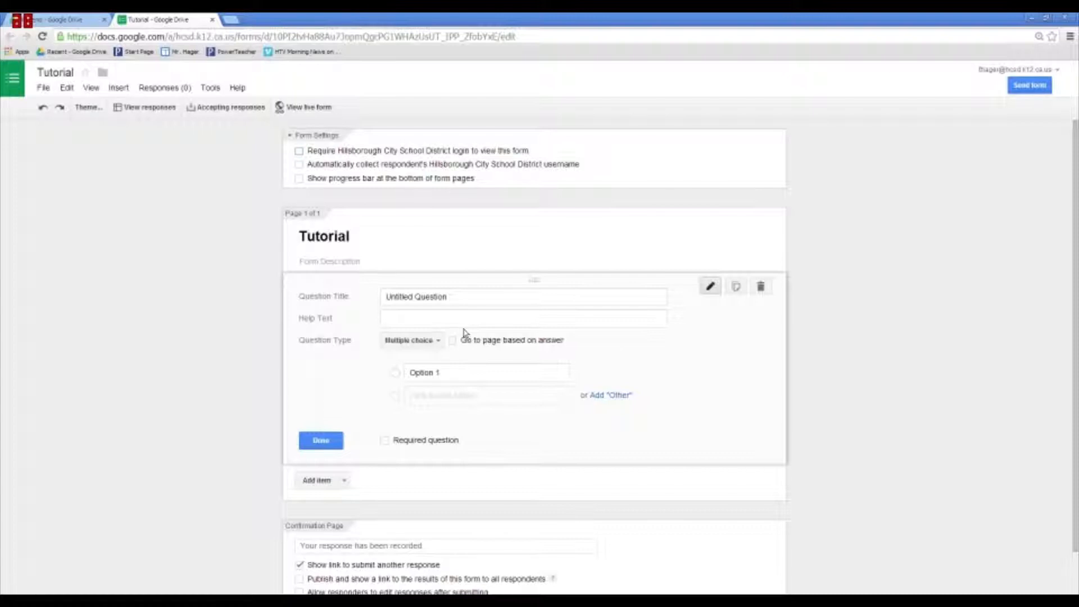
- Title the first question 'First Name', set its type to Text, and make it required
left_click(523, 297)
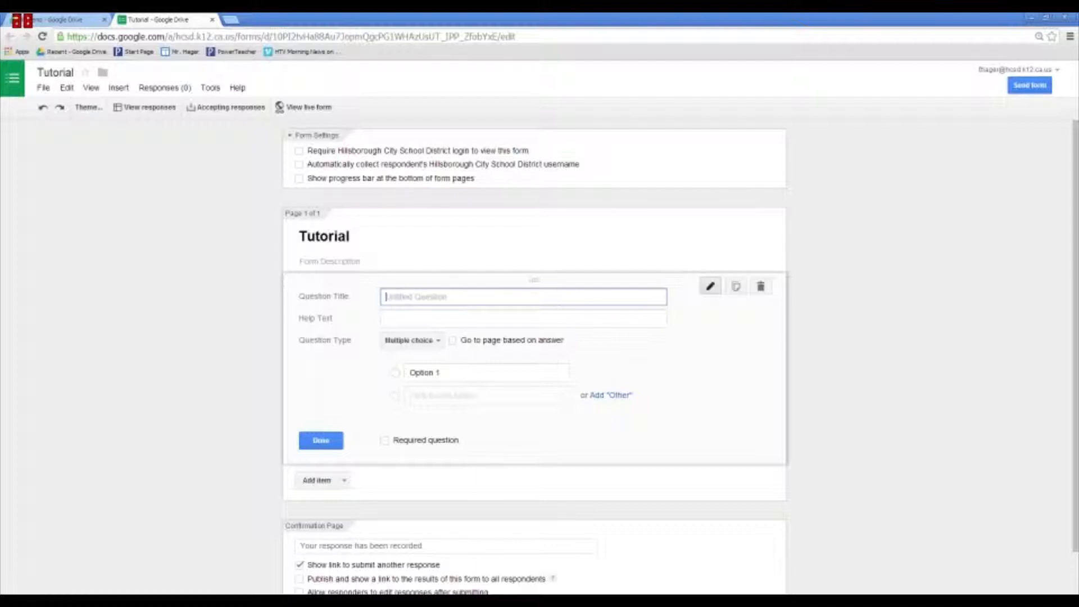
type("First")
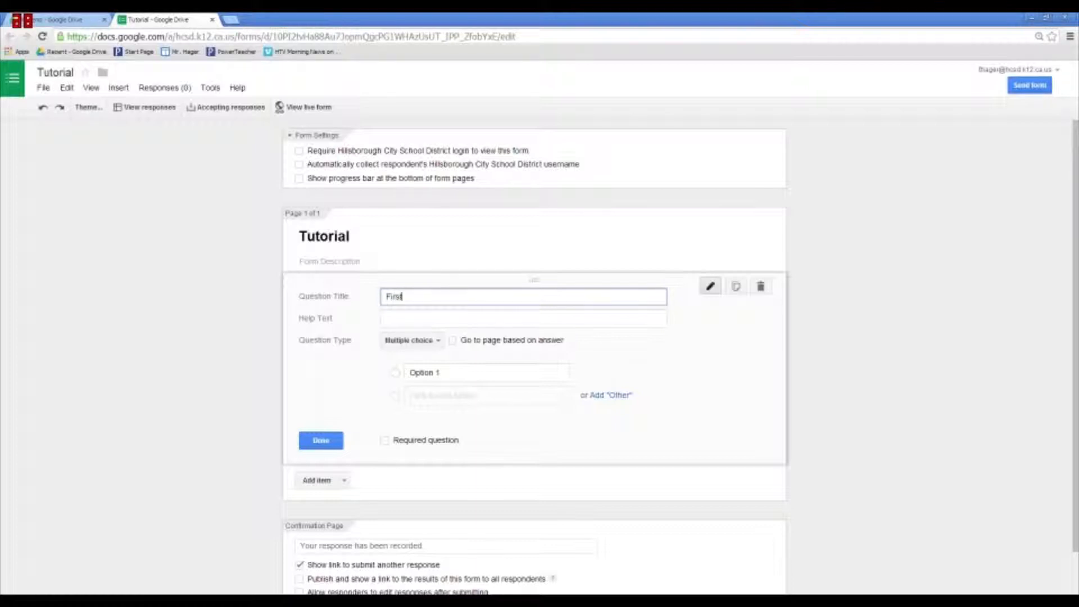
type("Name")
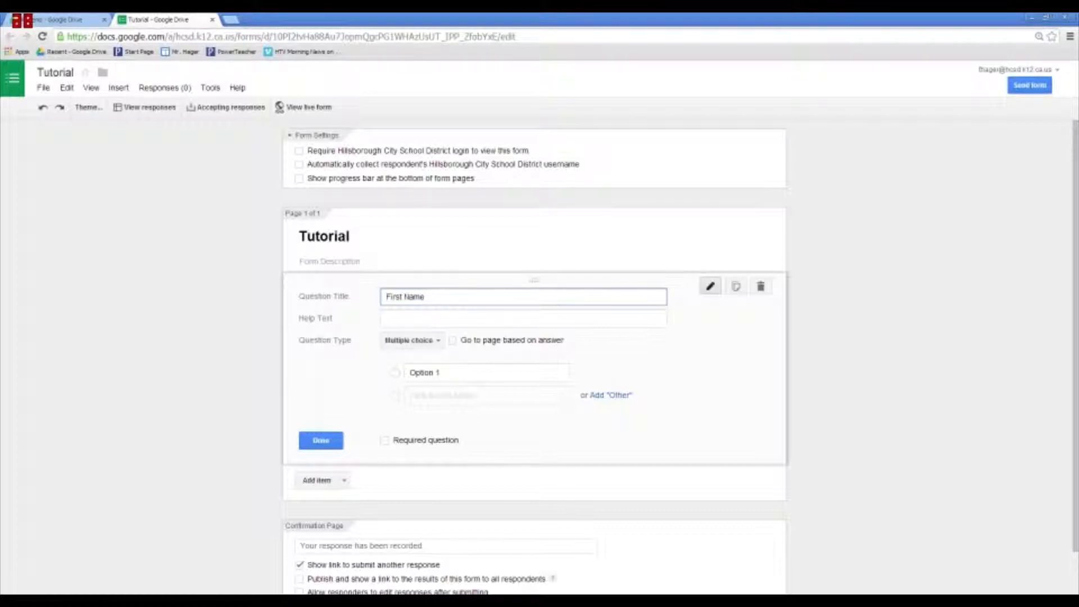
mouse_move(321, 348)
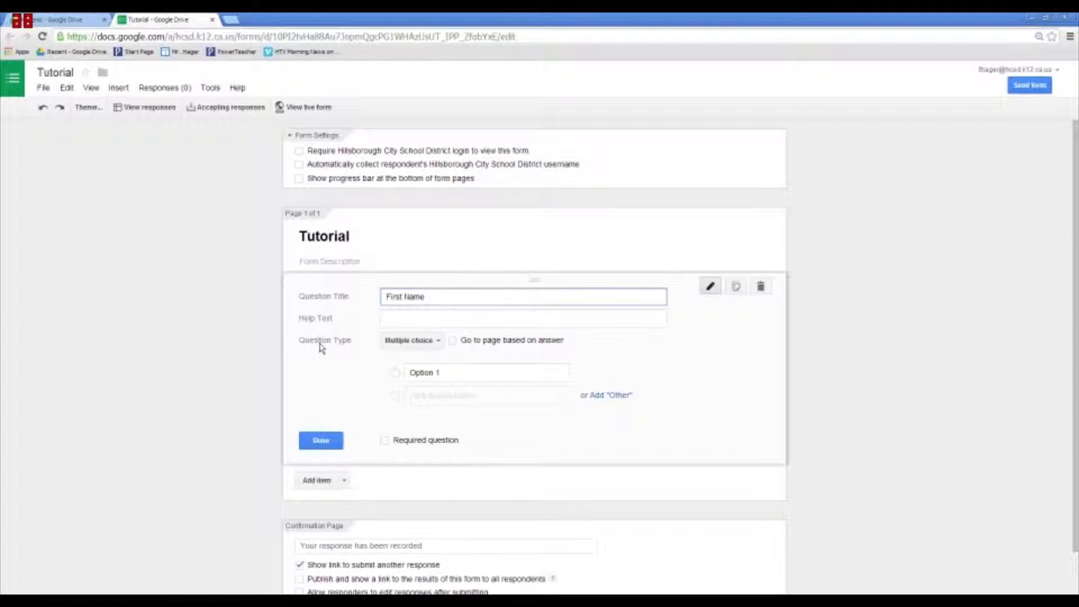
left_click(410, 340)
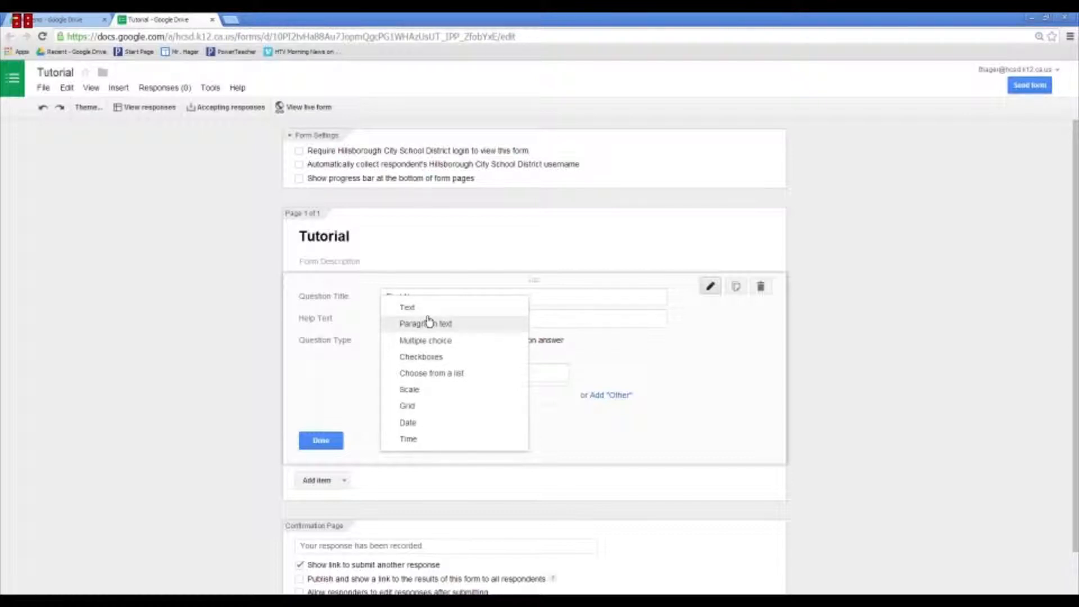
mouse_move(429, 340)
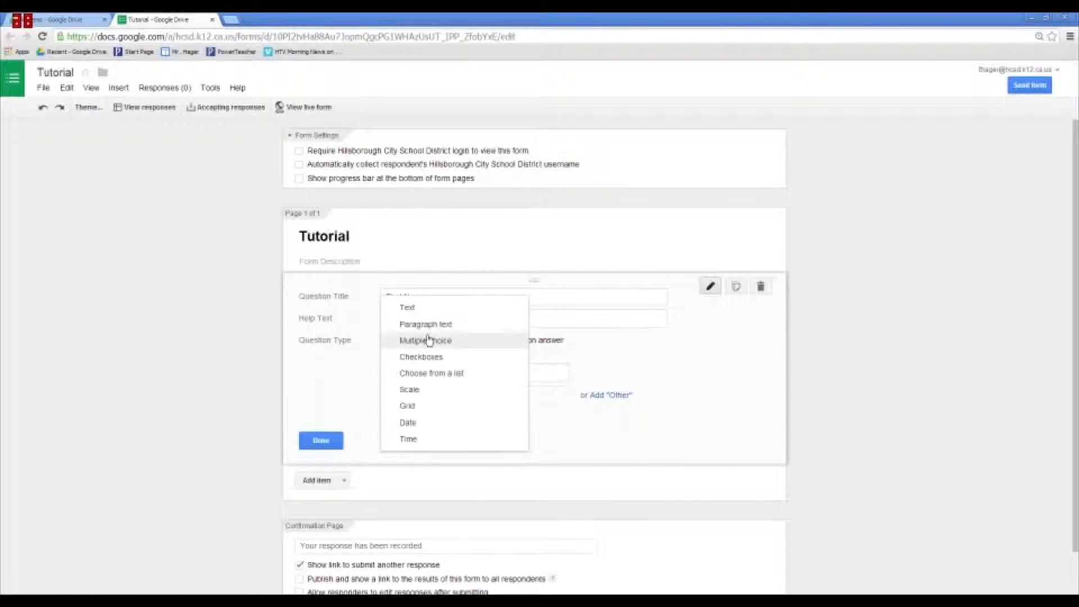
mouse_move(447, 373)
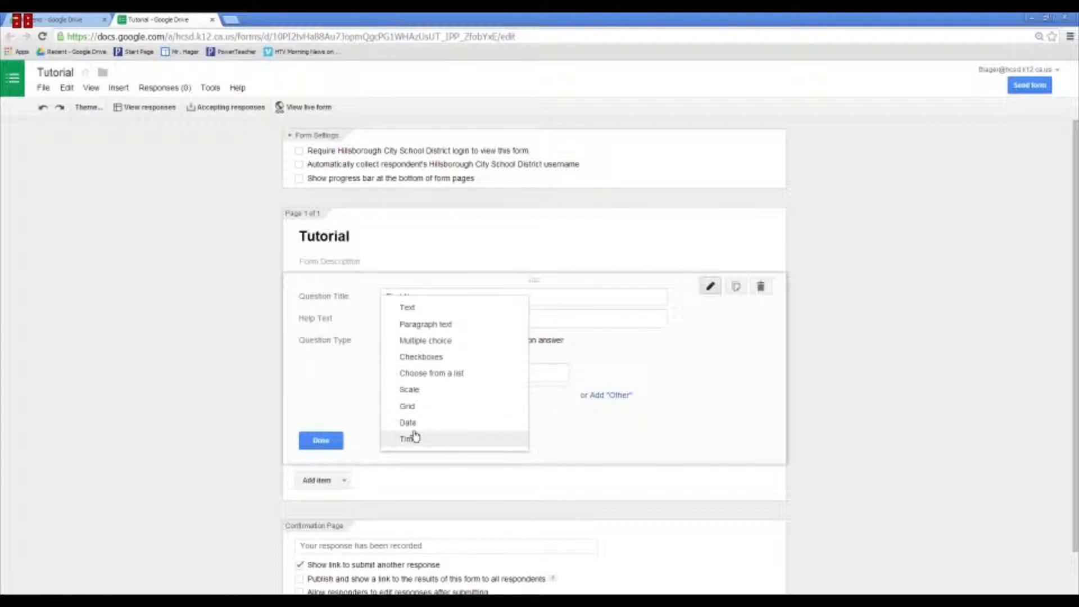
mouse_move(466, 319)
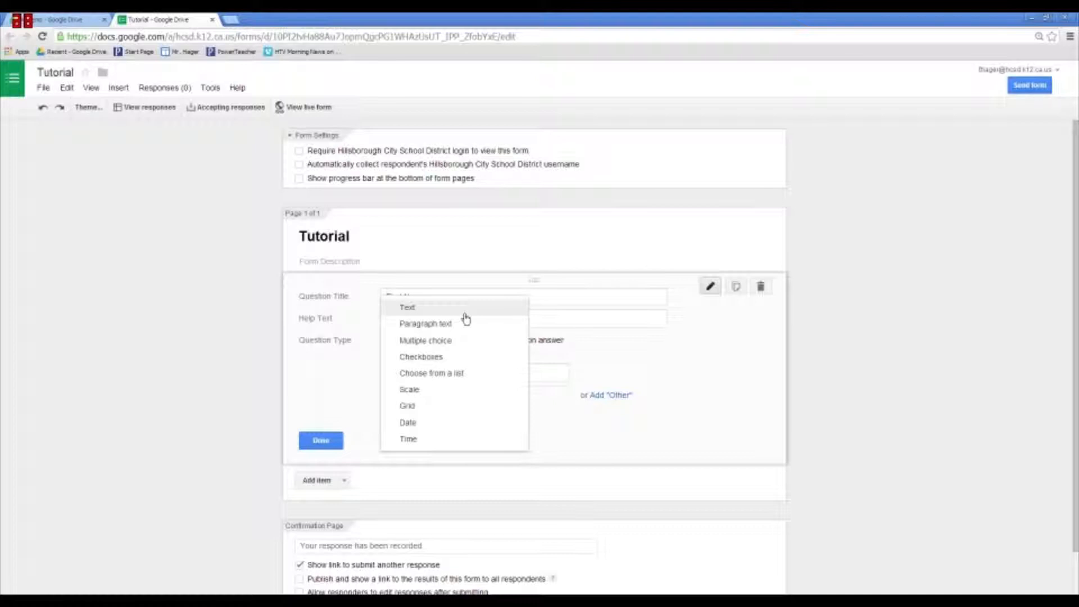
left_click(407, 308)
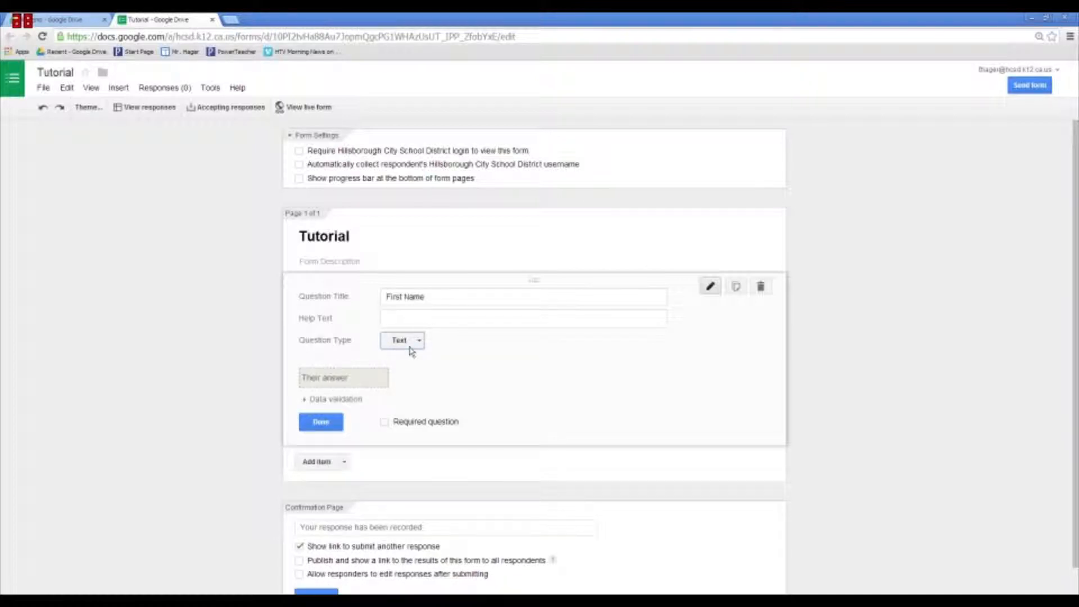
mouse_move(436, 431)
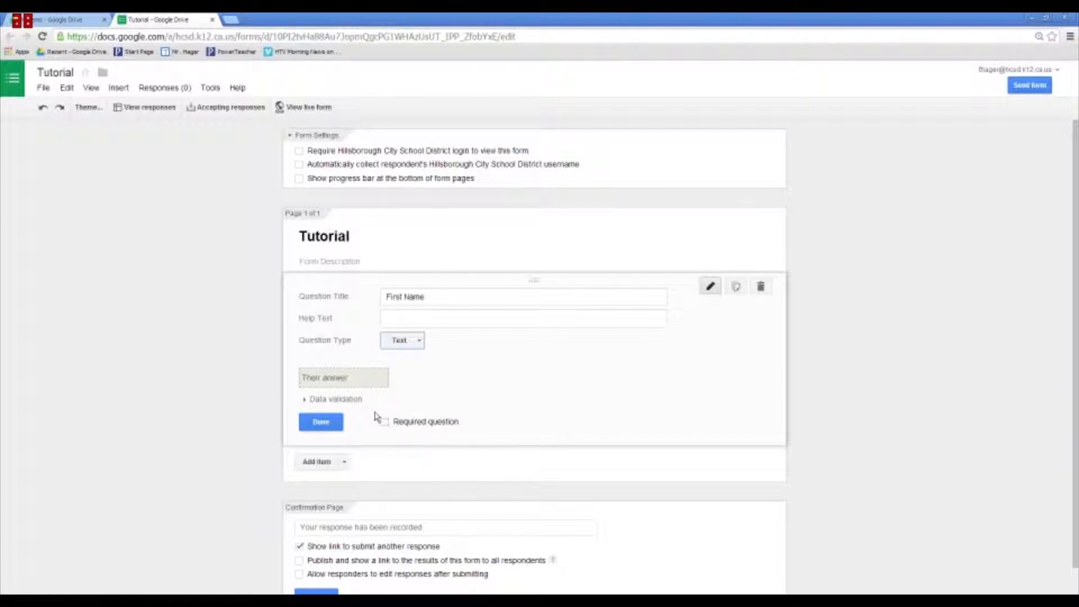
left_click(386, 423)
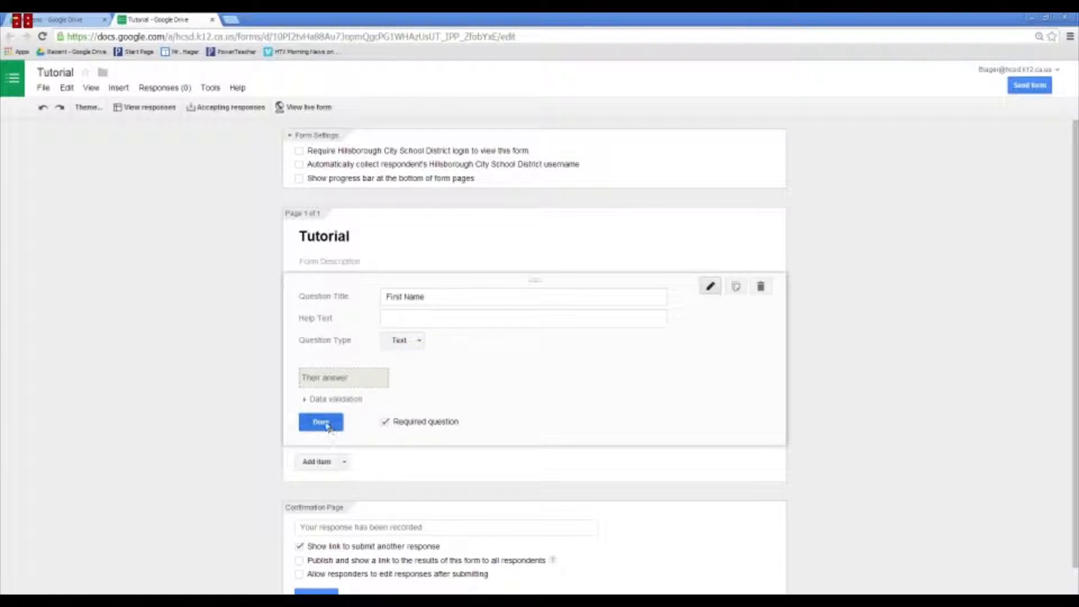
left_click(320, 423)
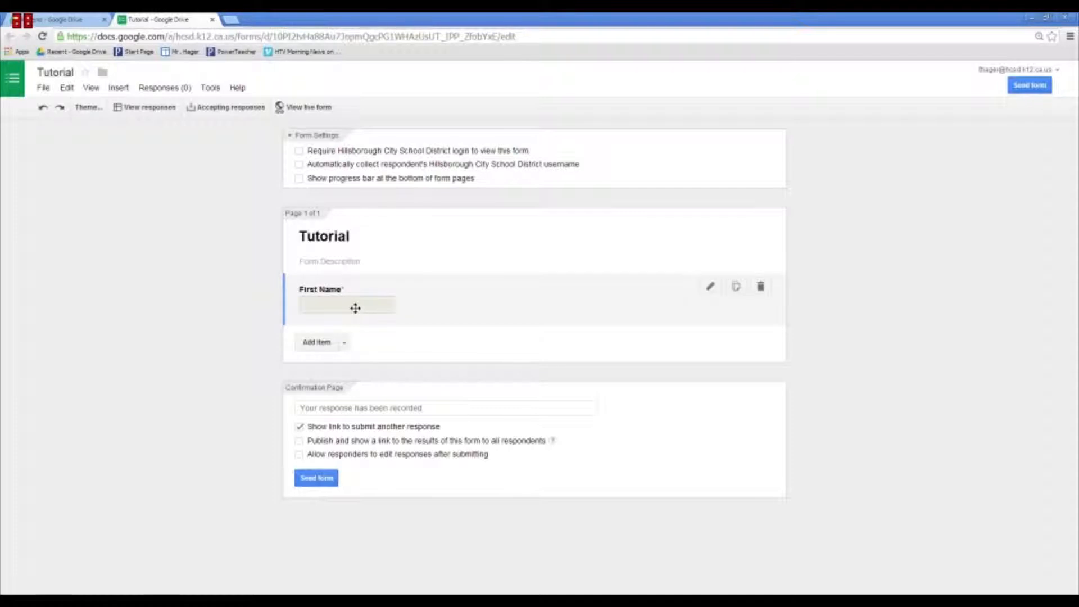
mouse_move(735, 286)
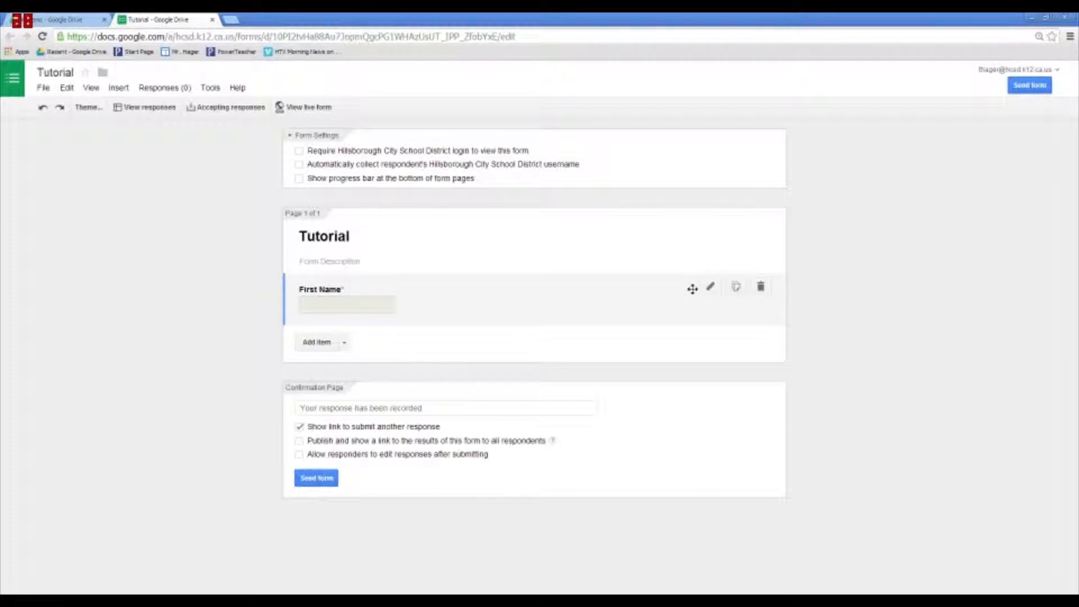
mouse_move(710, 287)
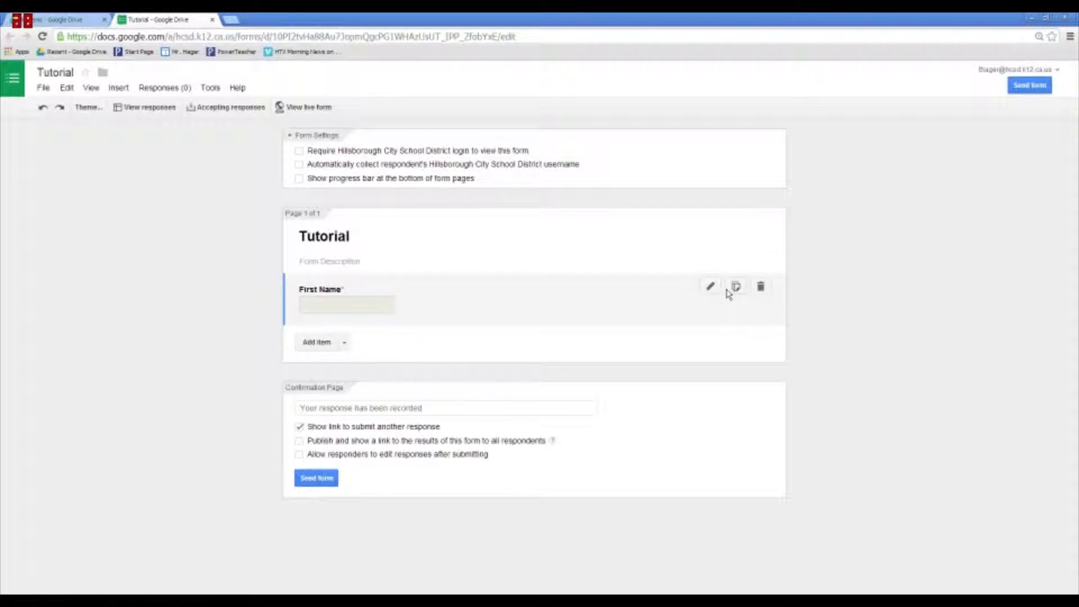
mouse_move(737, 287)
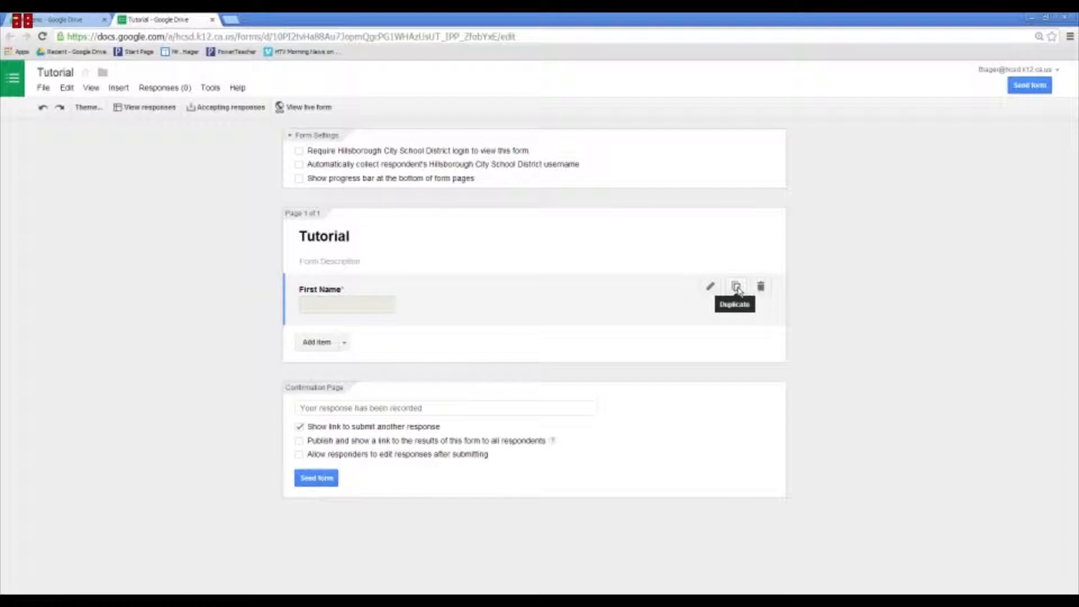
mouse_move(760, 286)
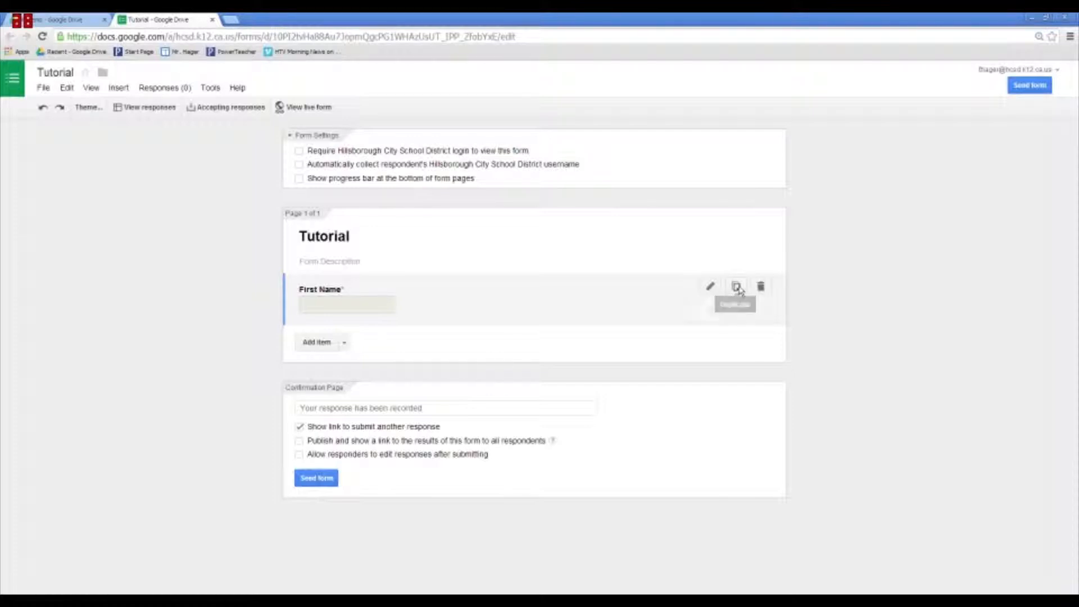
- Duplicate the First Name question and retitle the copy 'Last Name'
left_click(711, 287)
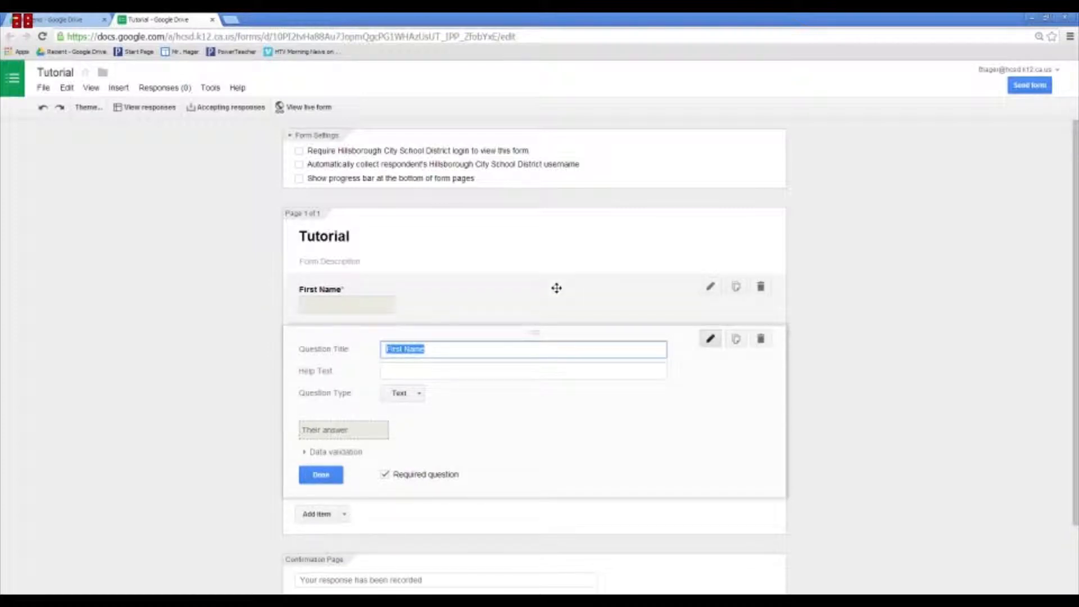
mouse_move(343, 349)
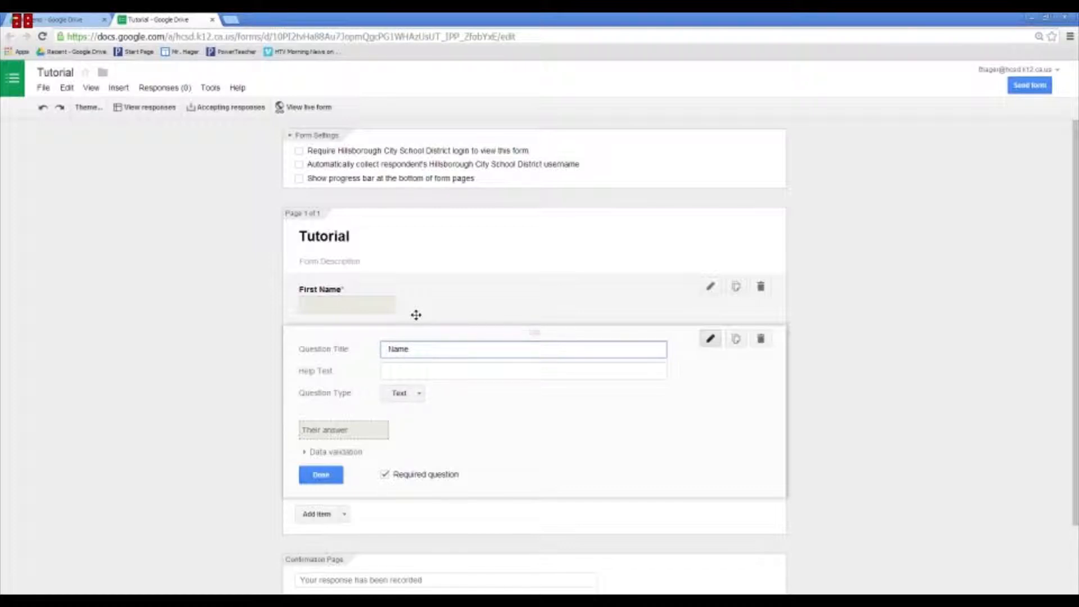
type("Last Name")
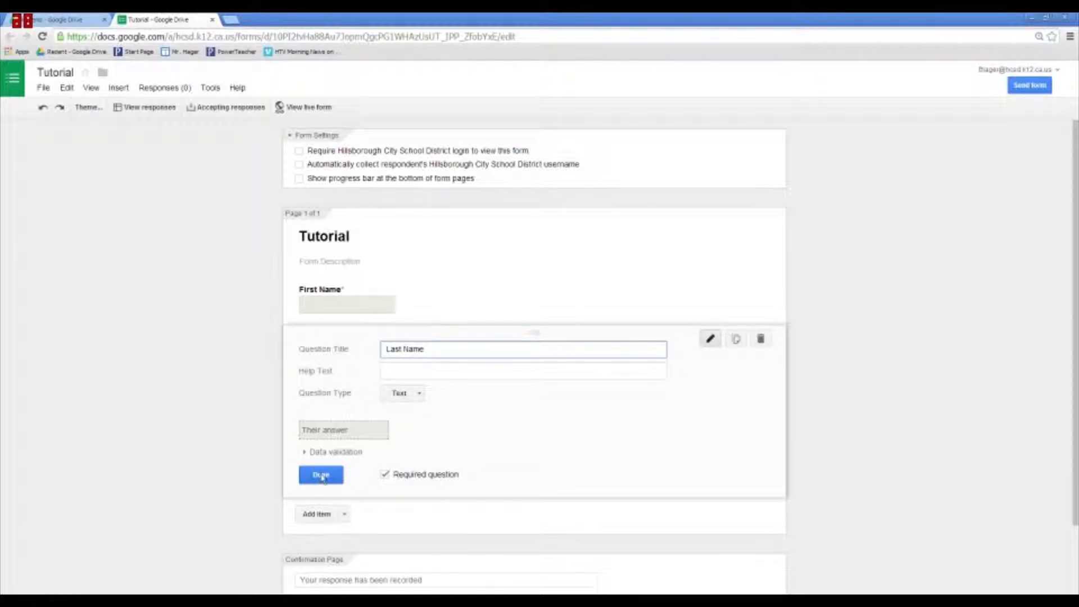
left_click(320, 475)
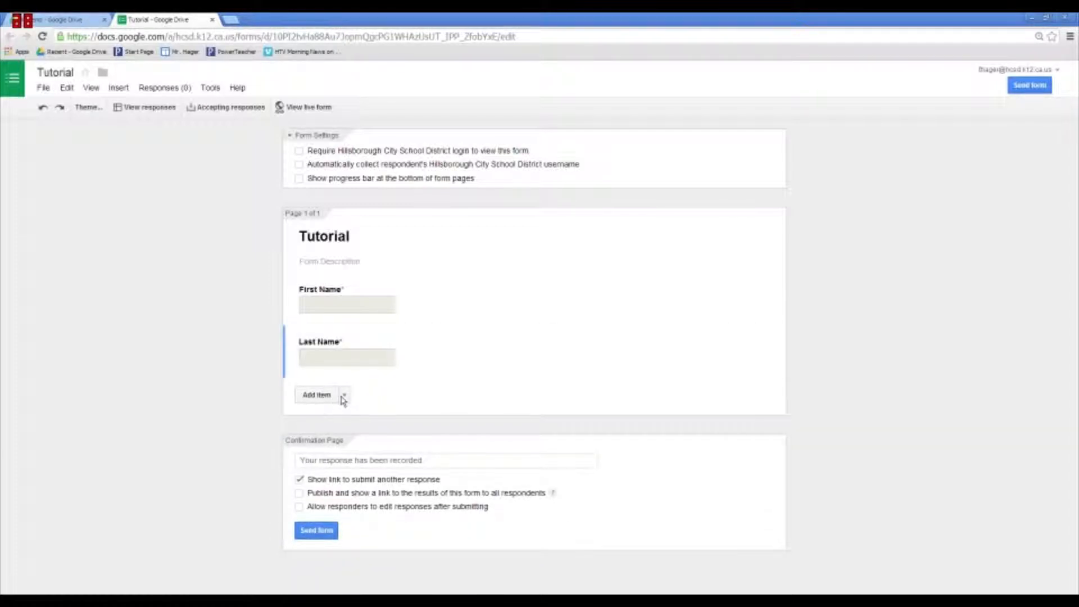
- Add a multiple-choice question titled 'What kind of ice cream do you want?'
left_click(346, 394)
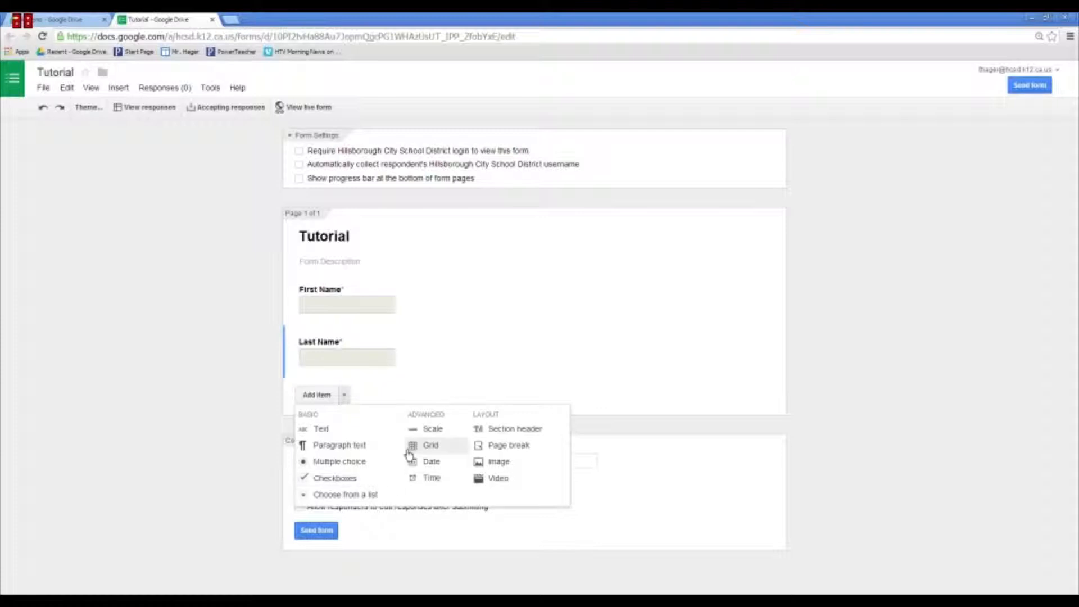
mouse_move(334, 464)
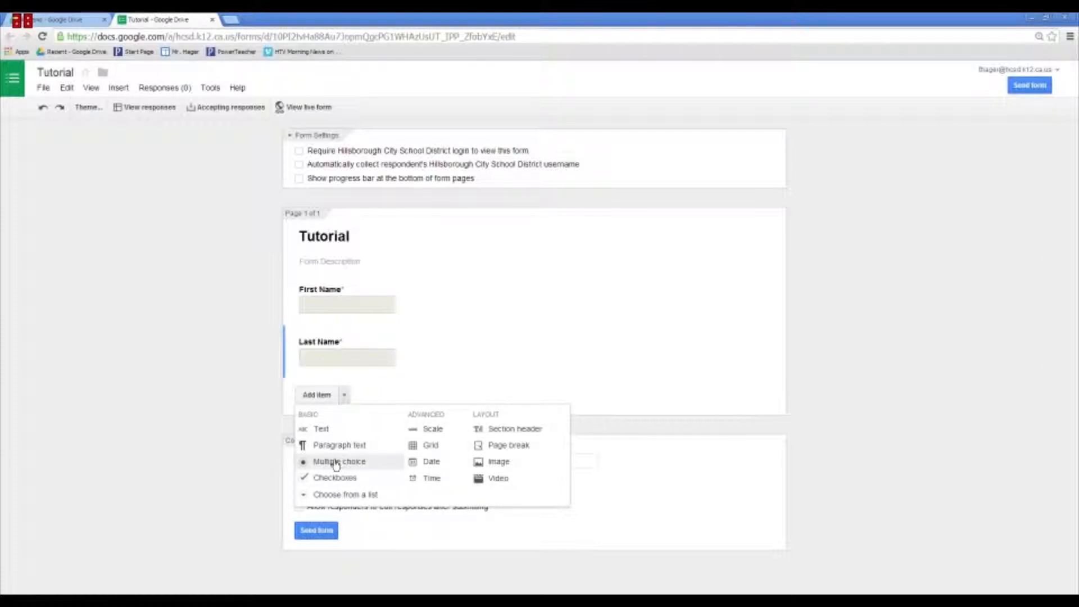
left_click(338, 461)
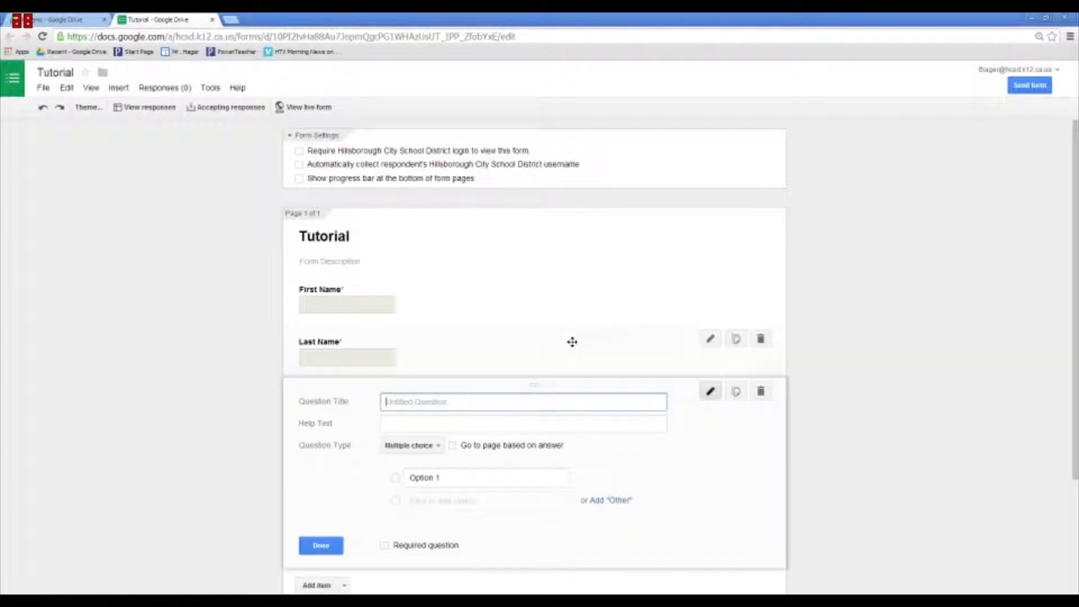
type("What")
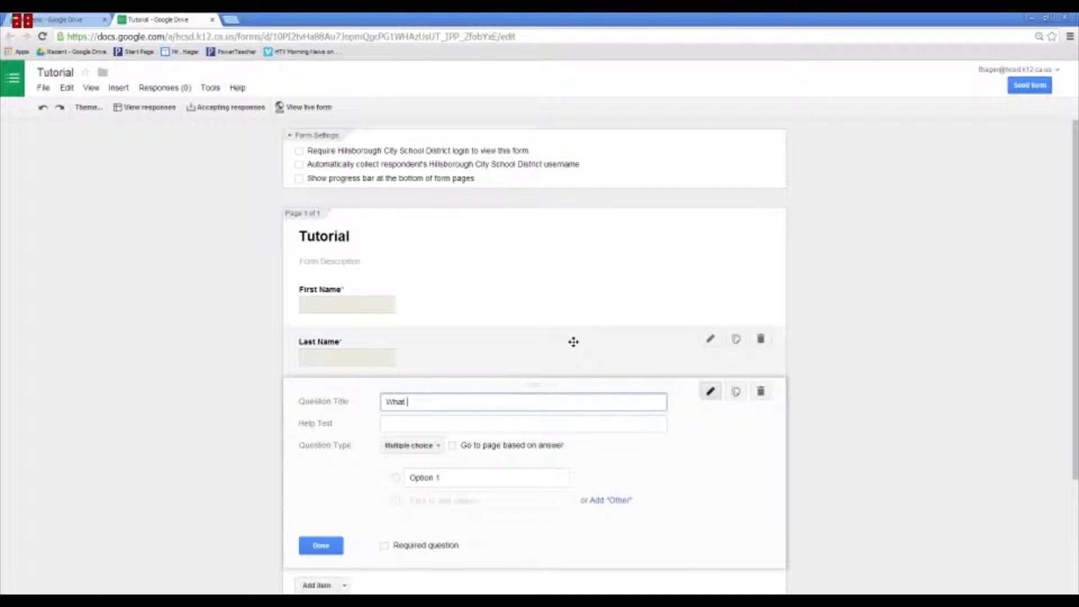
type("kind of ice cream do")
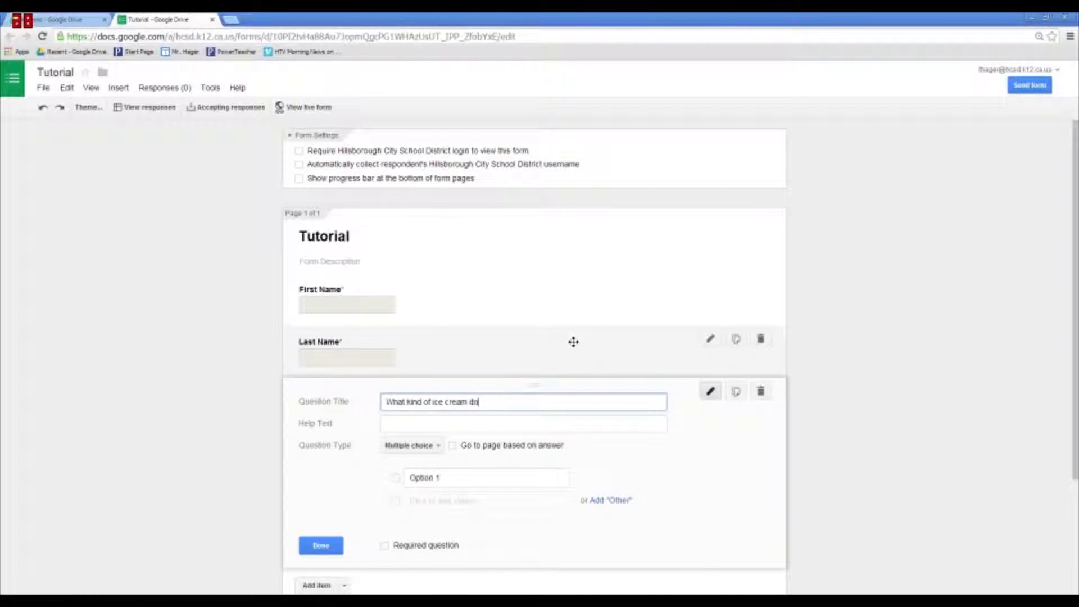
type("you want?")
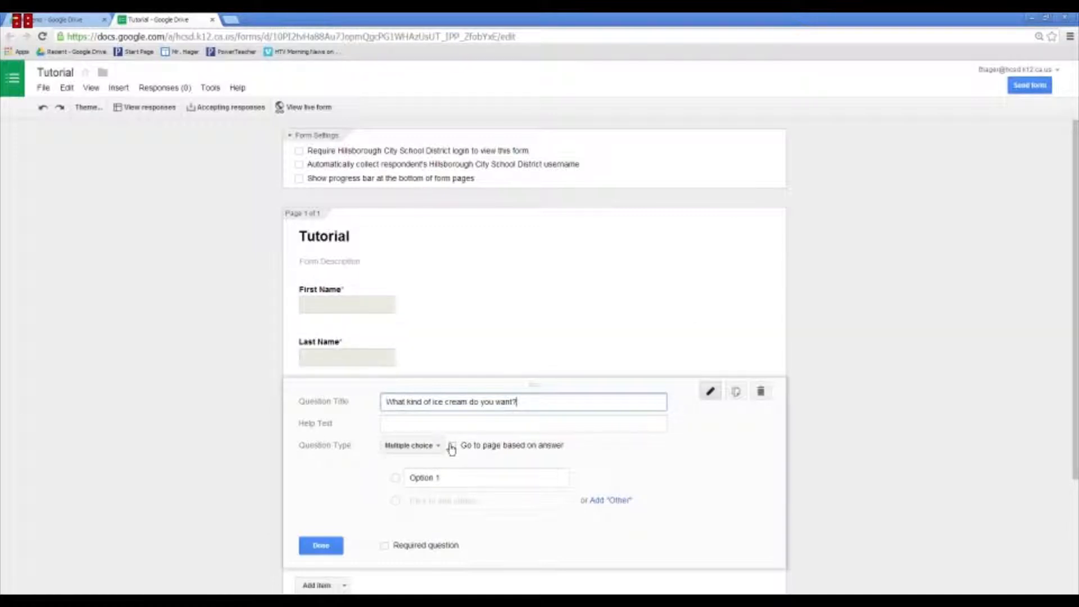
- Enter the Vanilla and Strawberry answer options and mark the question required
type("Chocolate")
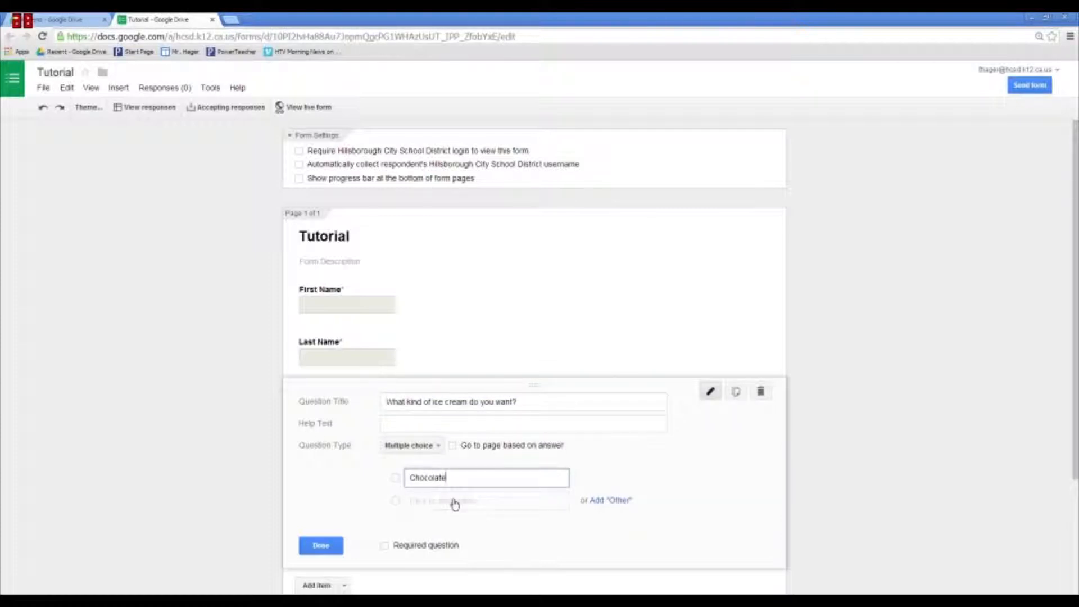
type("Opti")
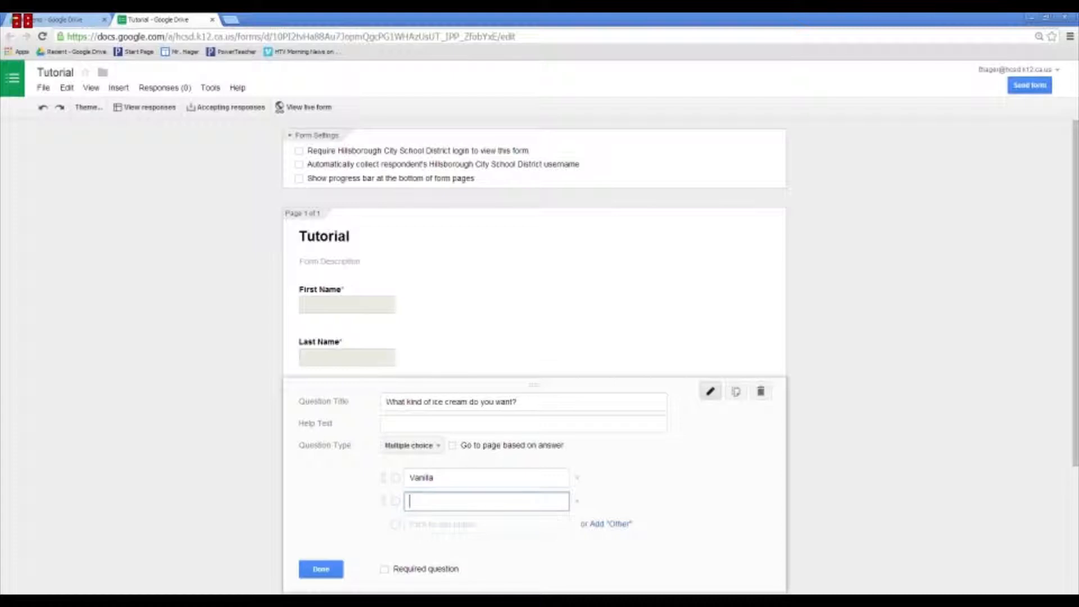
type("Stra")
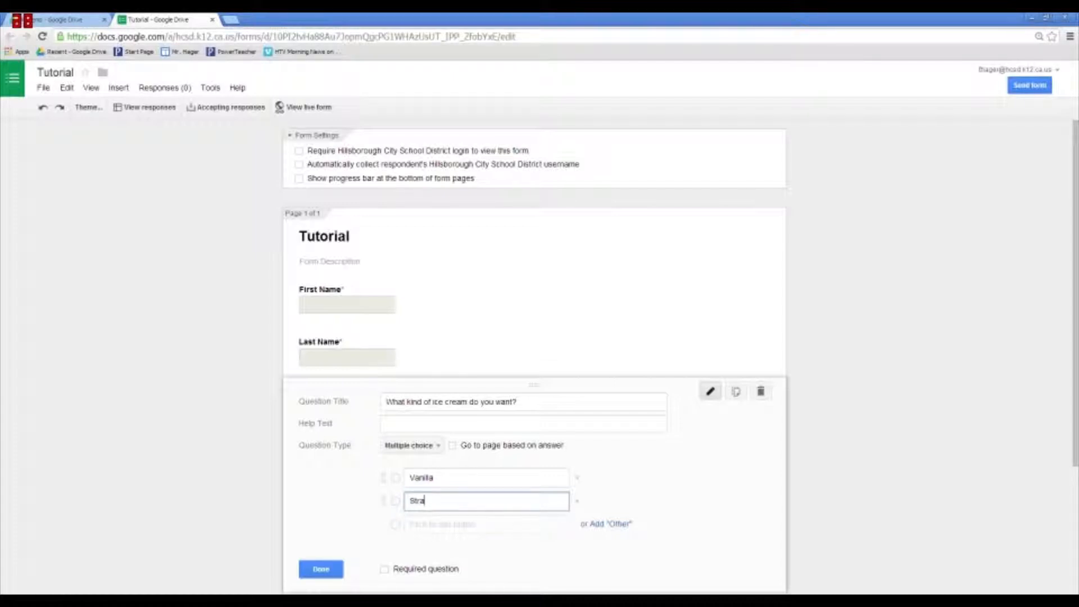
type("wberry")
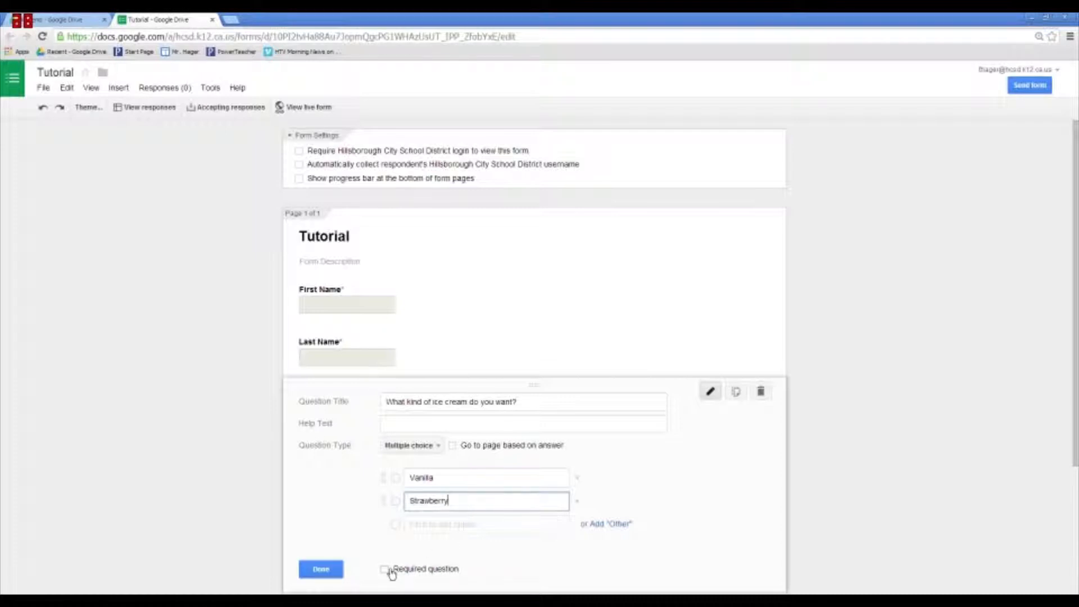
left_click(319, 569)
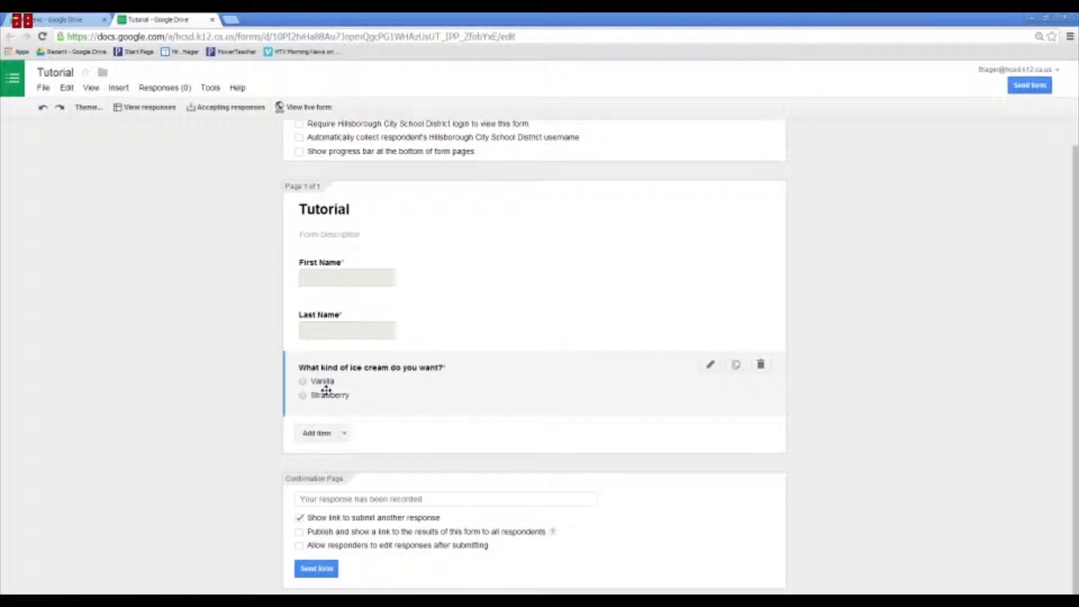
mouse_move(328, 399)
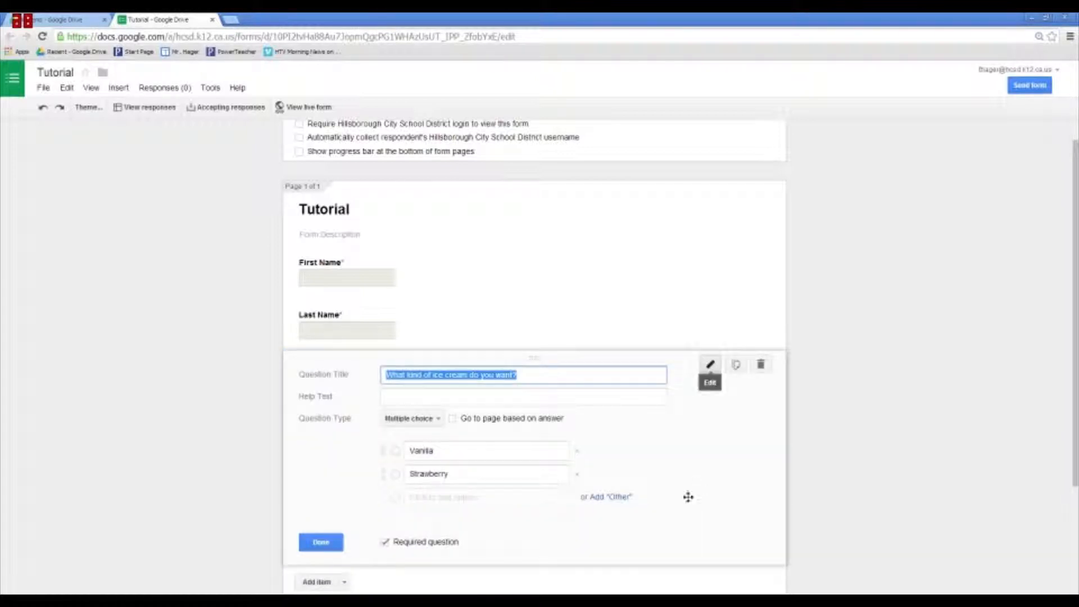
left_click(466, 513)
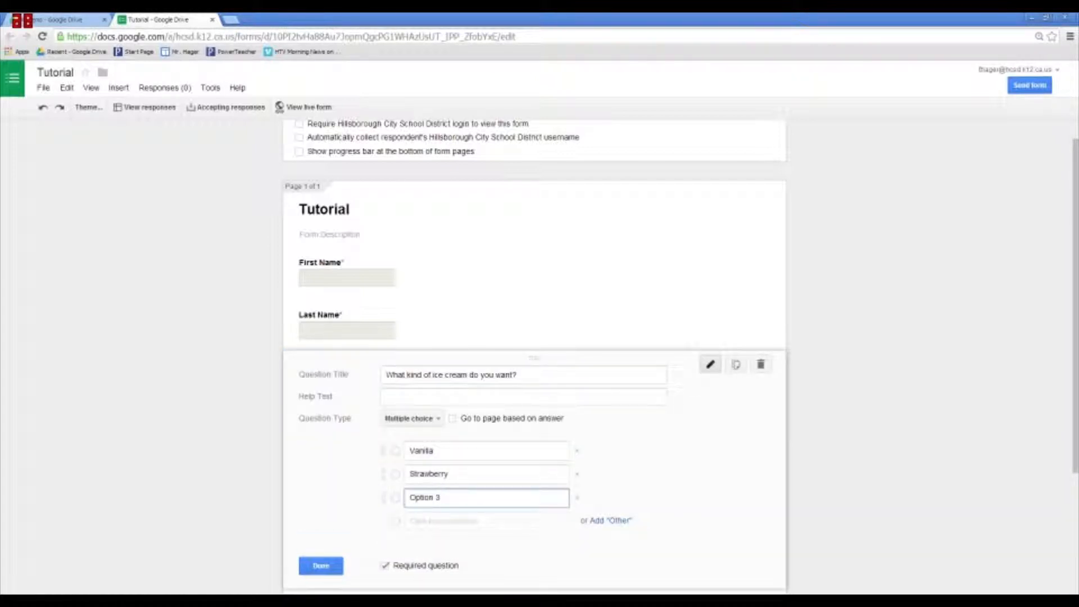
type("Opt")
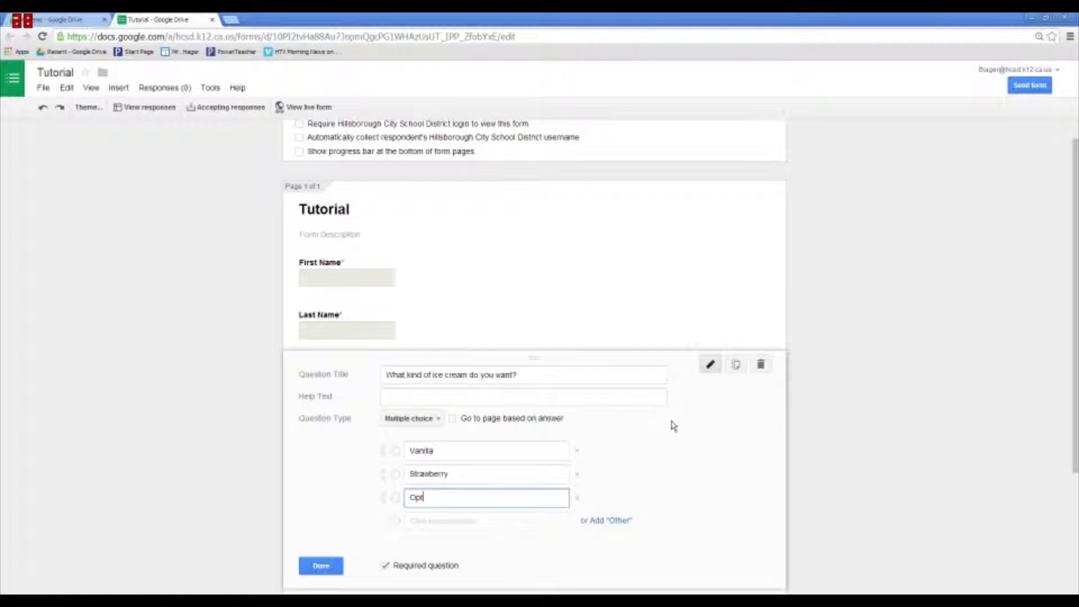
type("Chocolate")
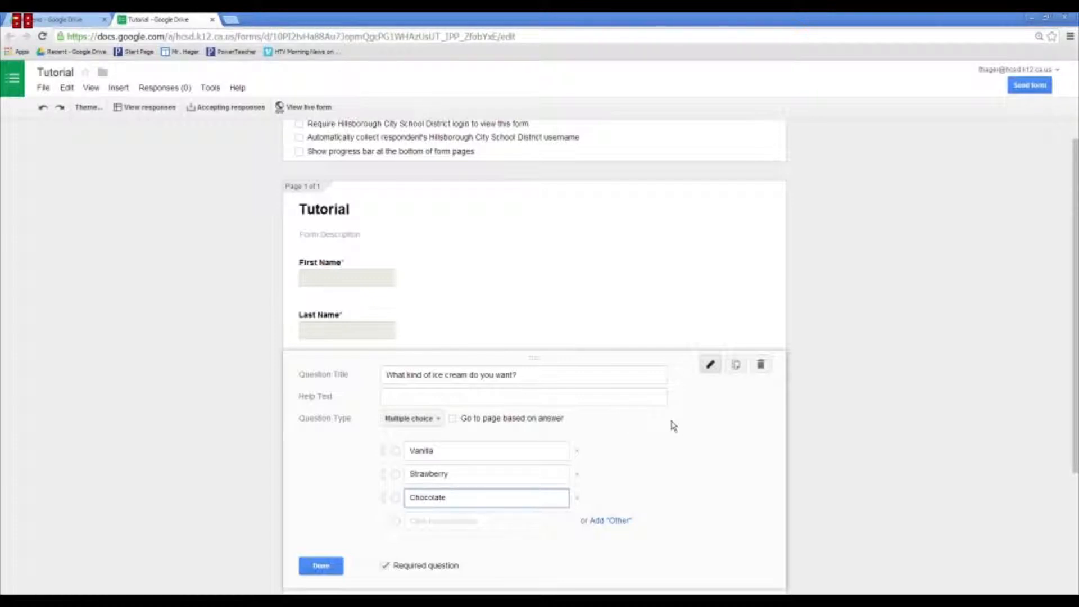
left_click(321, 566)
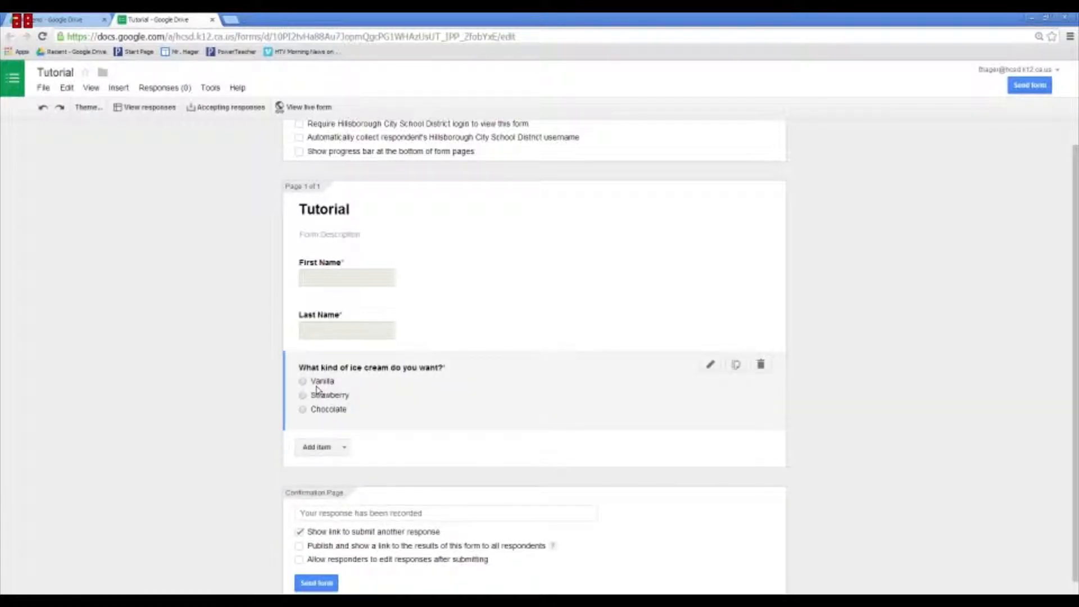
mouse_move(344, 382)
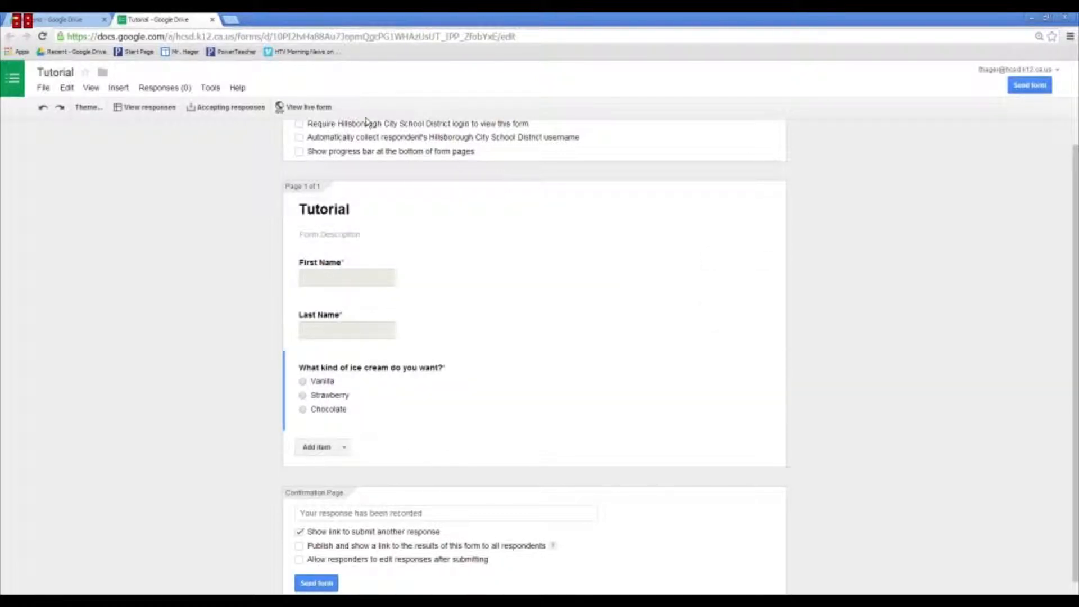
- Submit a test response on the live form with last name Hager and Vanilla chosen
left_click(307, 107)
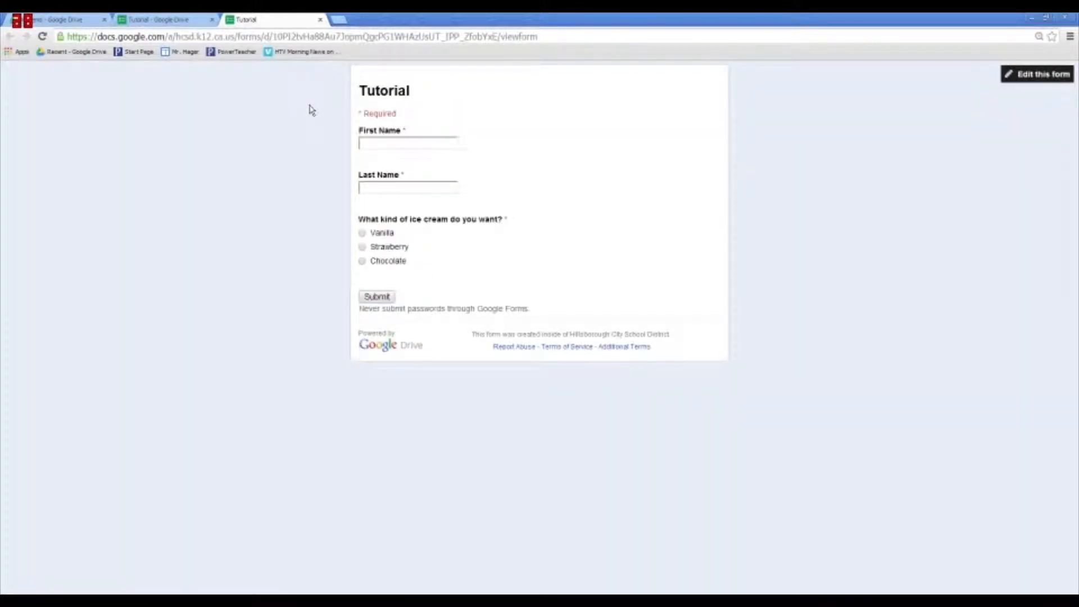
mouse_move(365, 125)
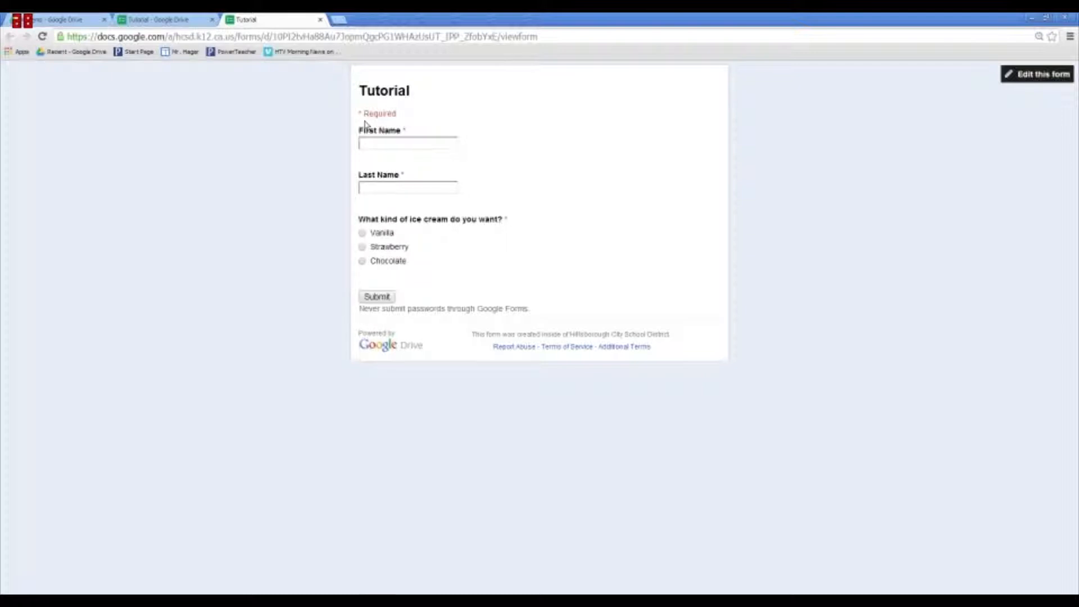
mouse_move(440, 202)
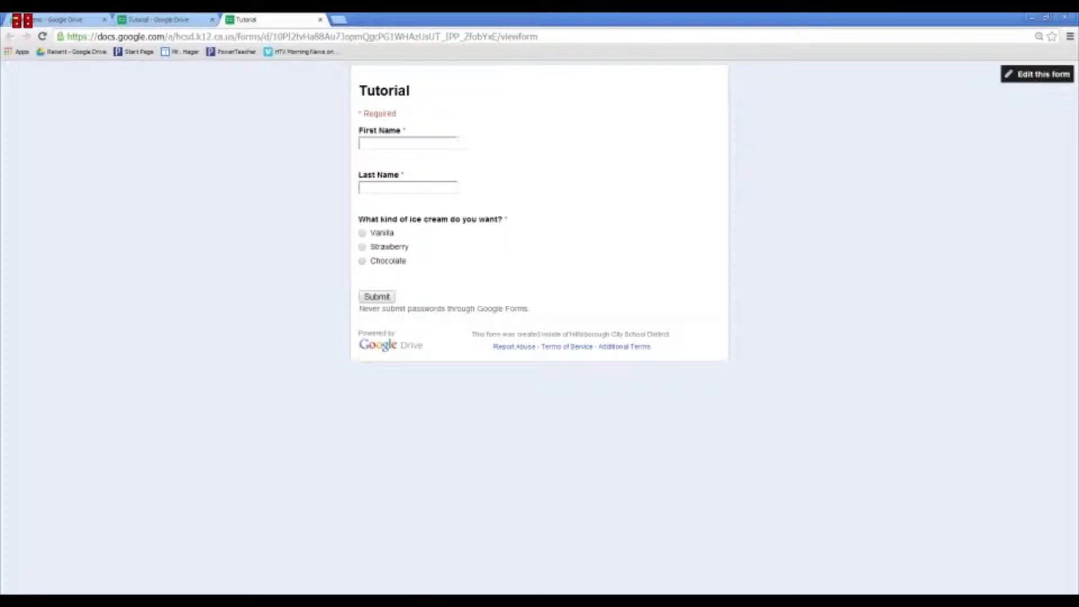
left_click(407, 143)
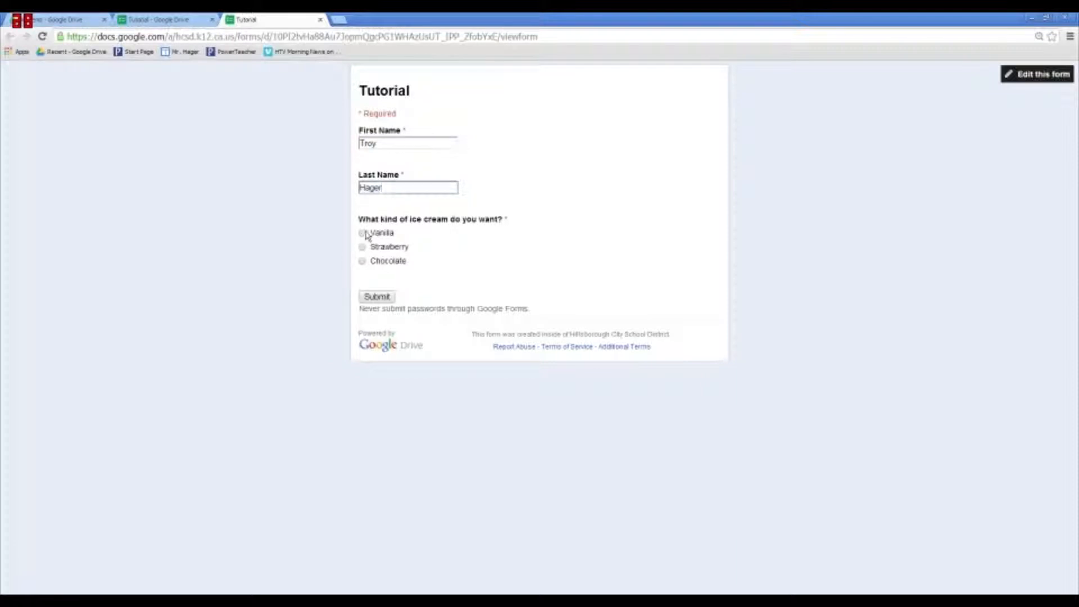
left_click(362, 232)
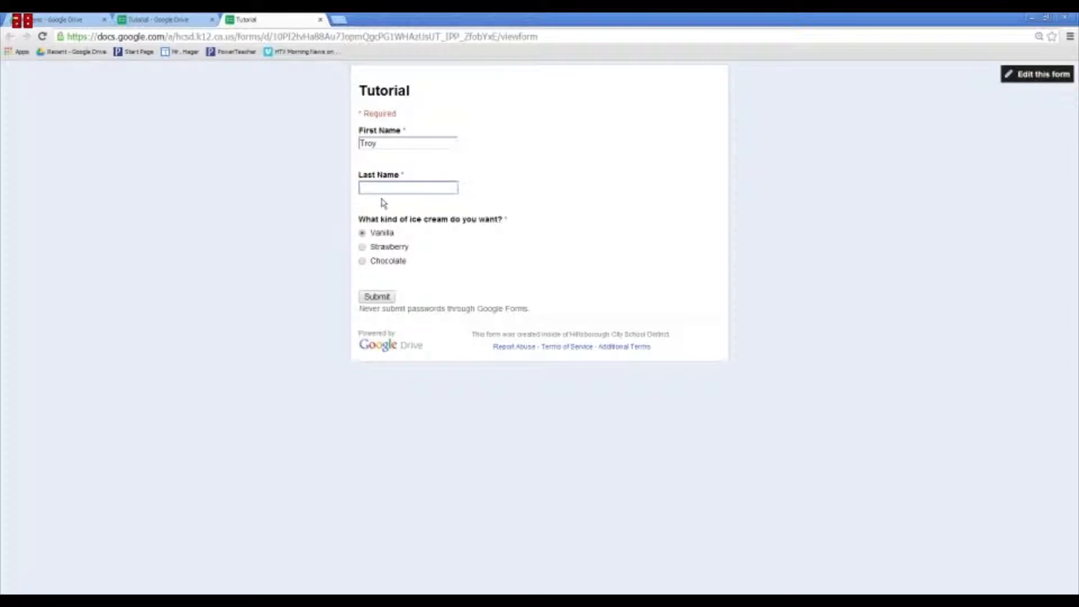
left_click(376, 297)
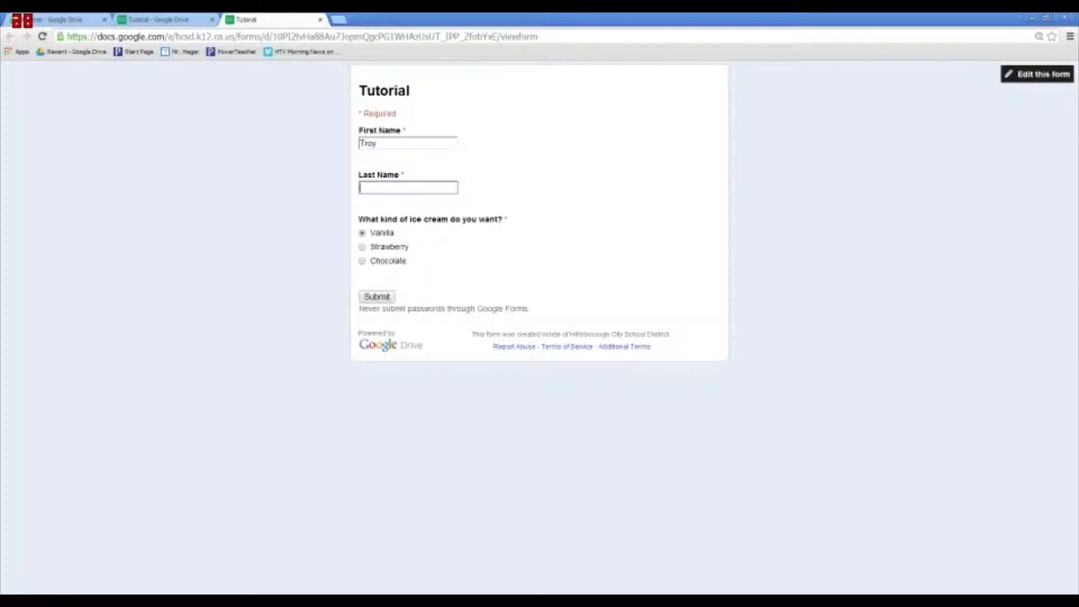
type("Hager")
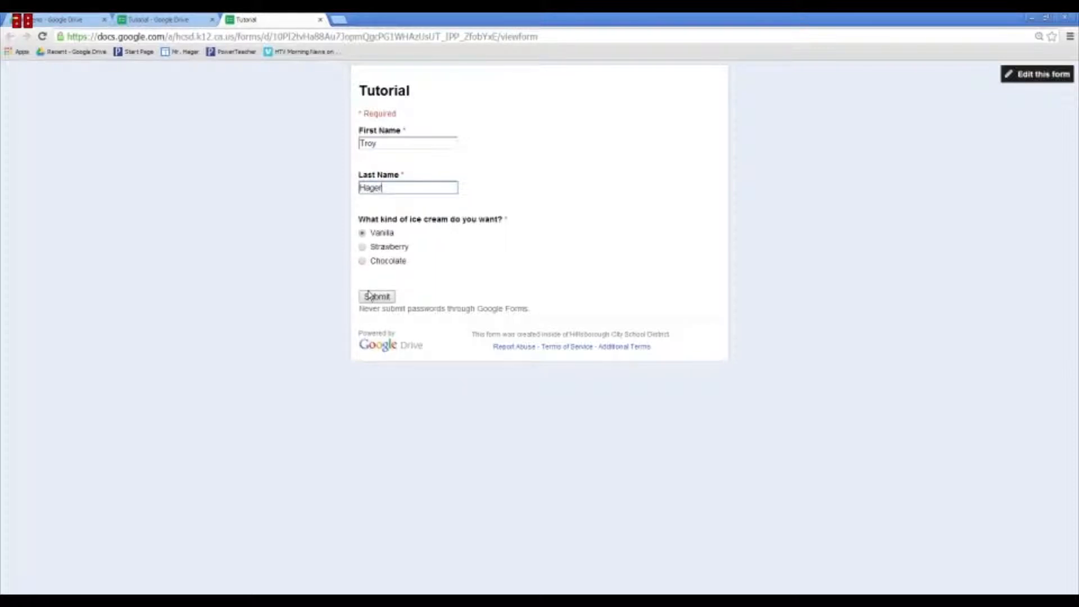
left_click(376, 296)
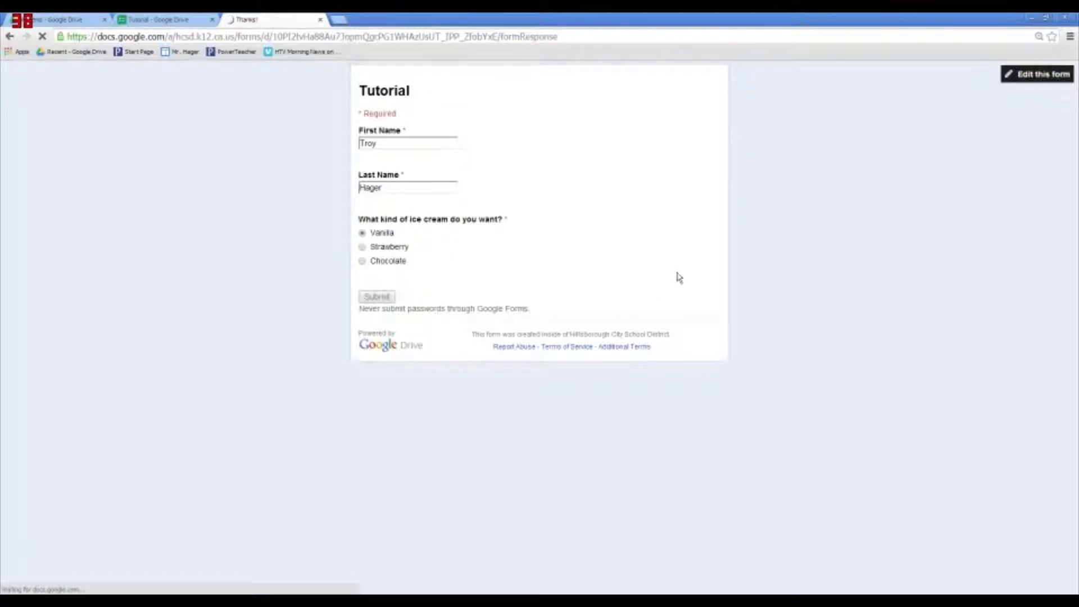
left_click(376, 297)
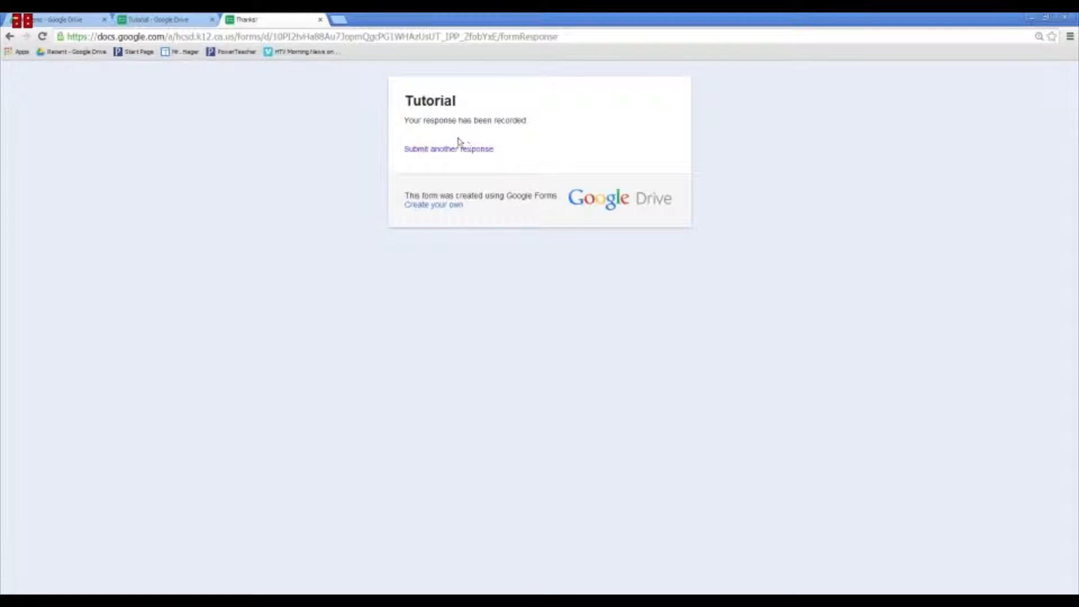
mouse_move(488, 145)
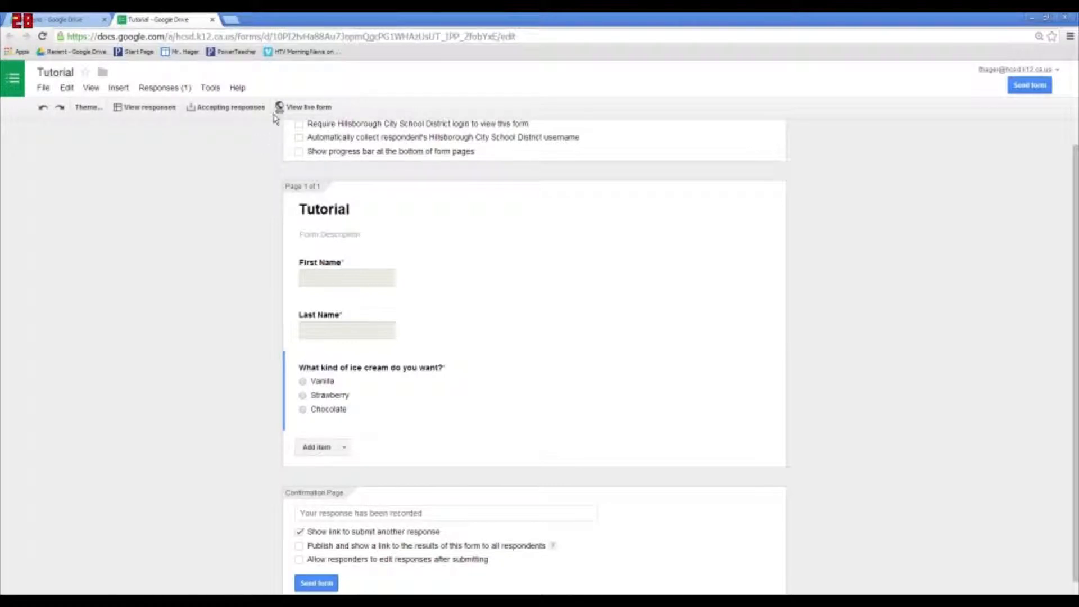
- Open the Tutorial (Responses) spreadsheet showing the test submission
left_click(144, 107)
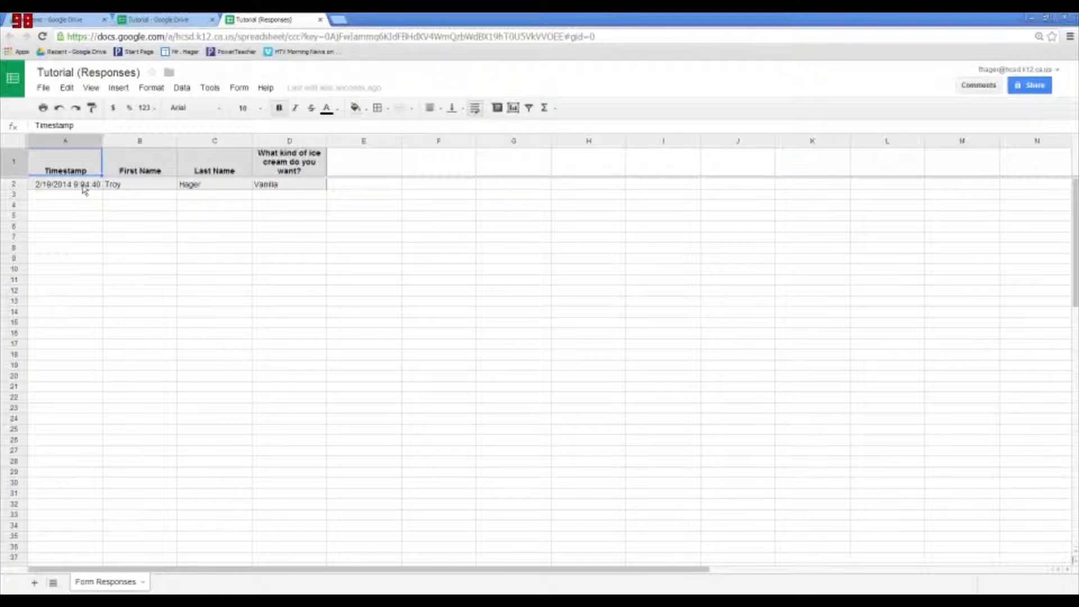
mouse_move(141, 220)
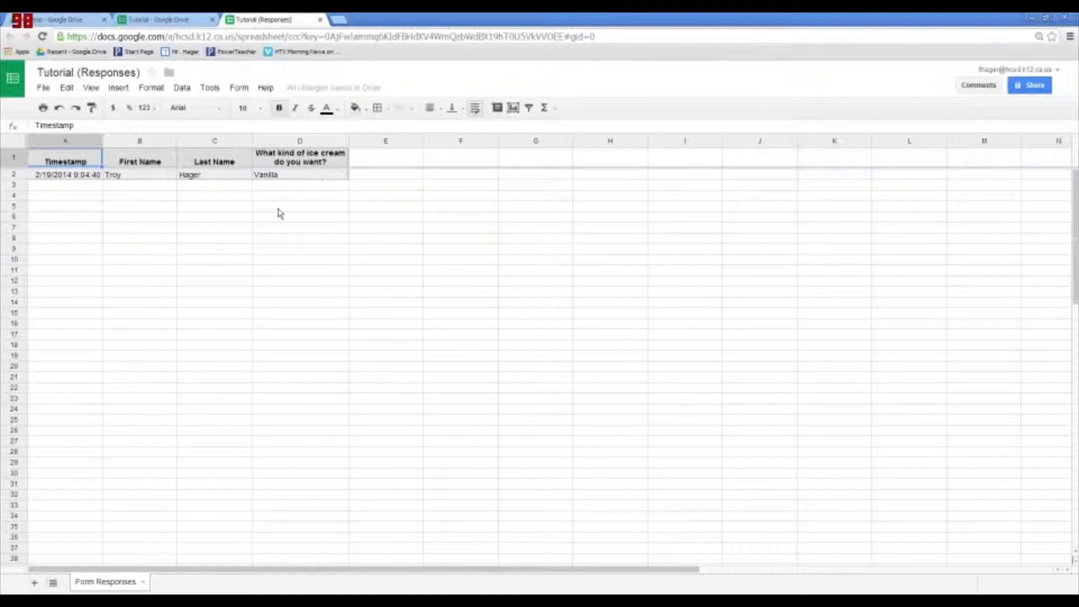
mouse_move(297, 190)
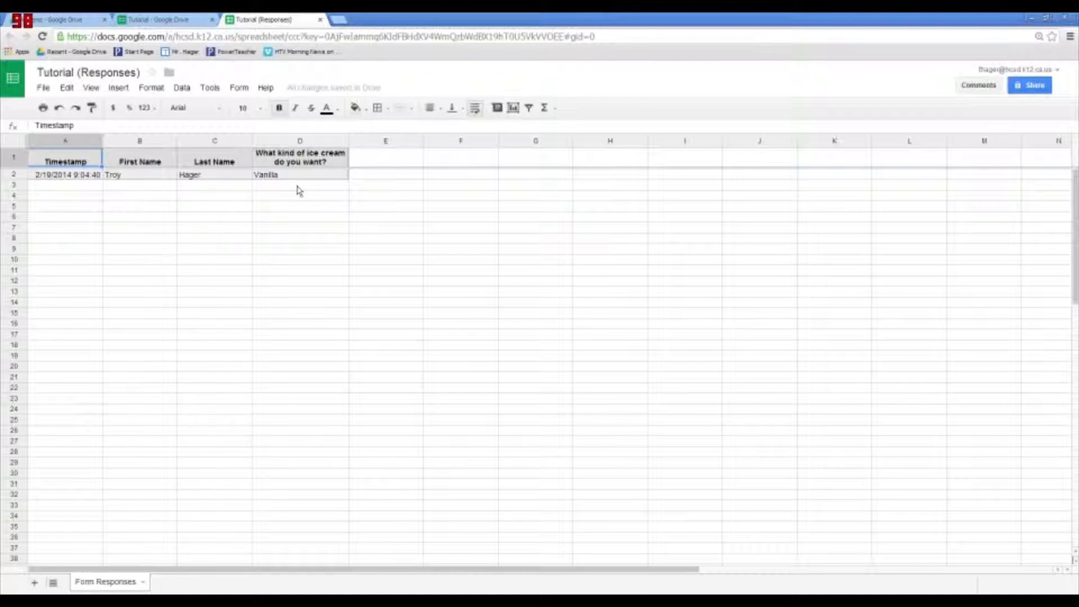
mouse_move(331, 190)
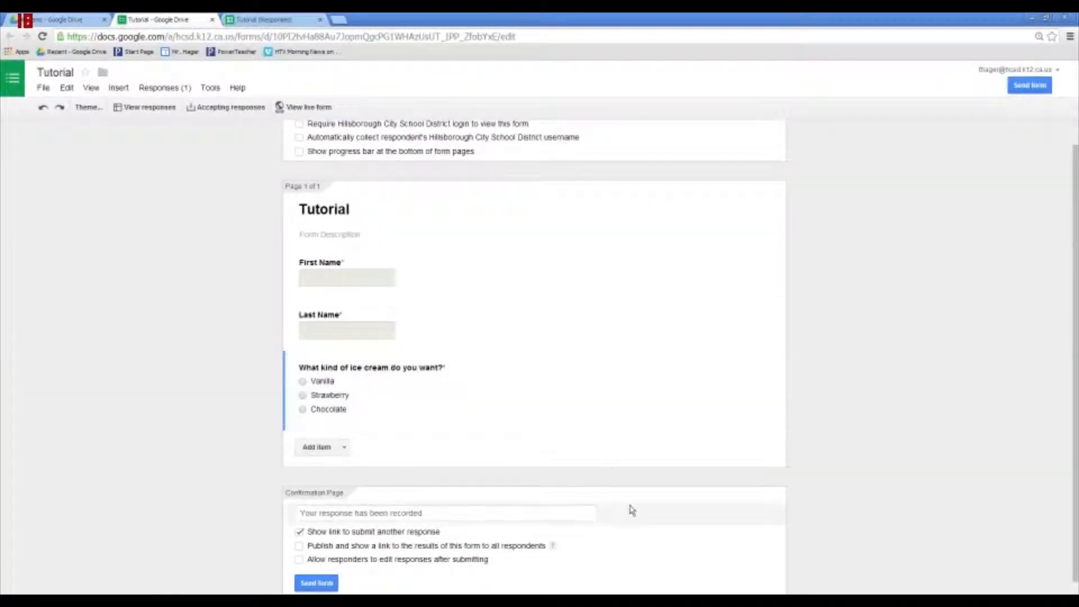
mouse_move(1073, 378)
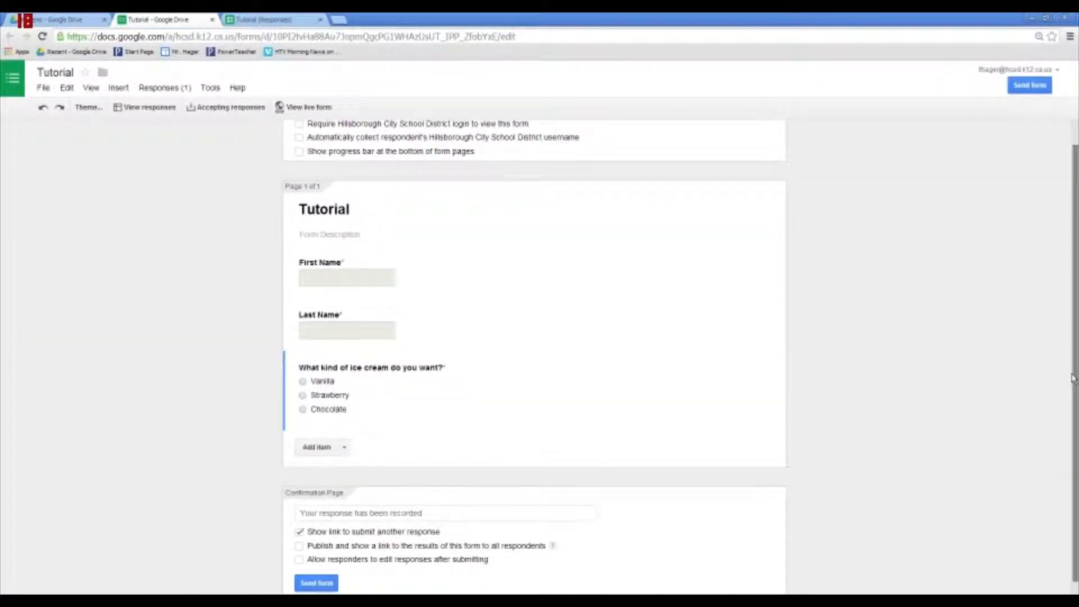
- Uncheck 'Show link to submit another response' in the Confirmation Page settings
scroll("down", 3)
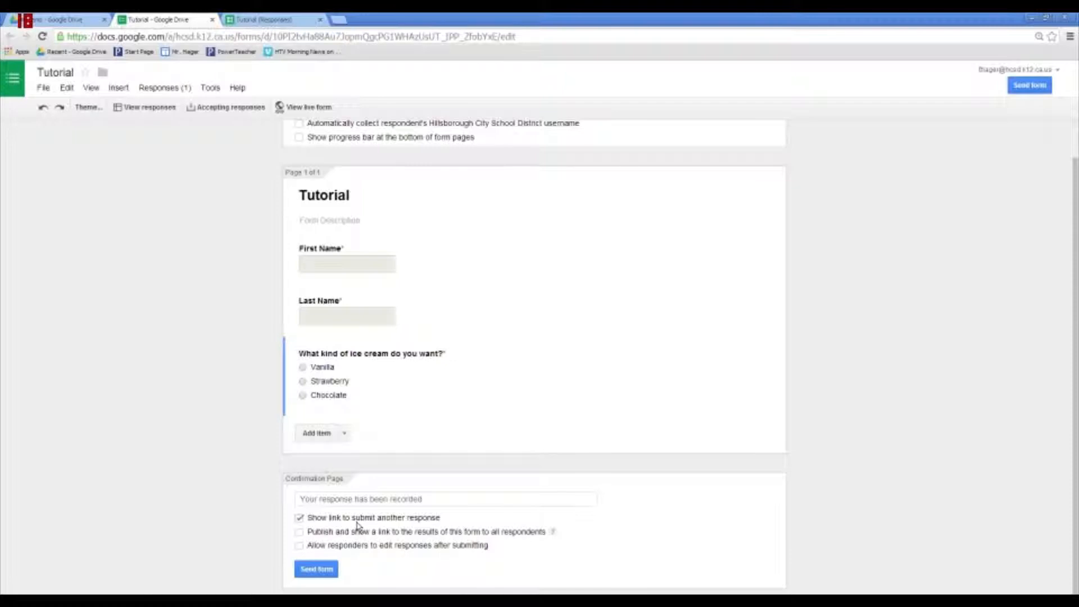
left_click(299, 518)
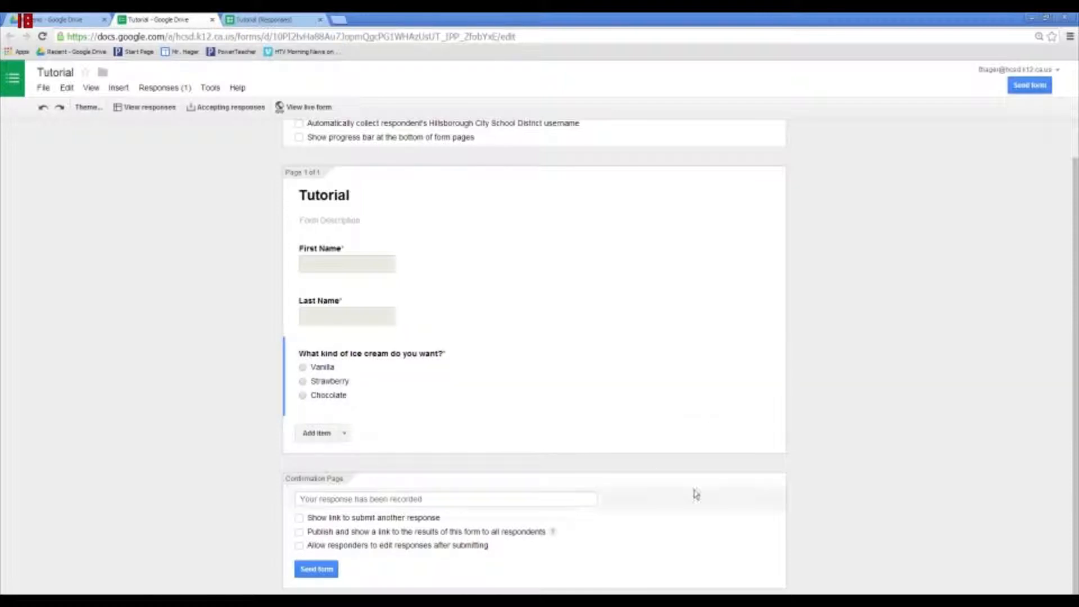
mouse_move(537, 531)
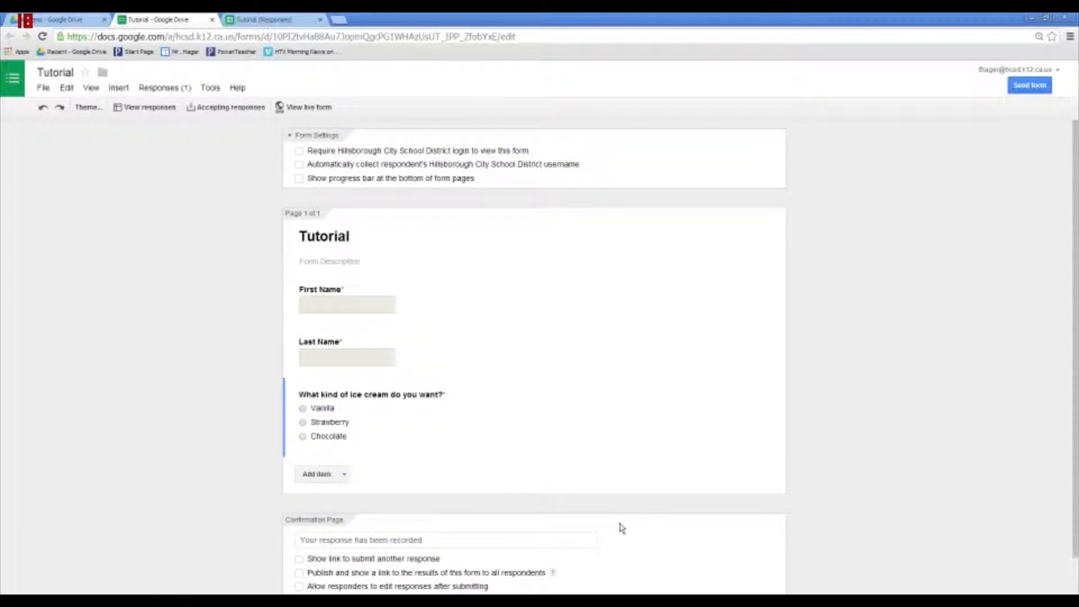
mouse_move(709, 221)
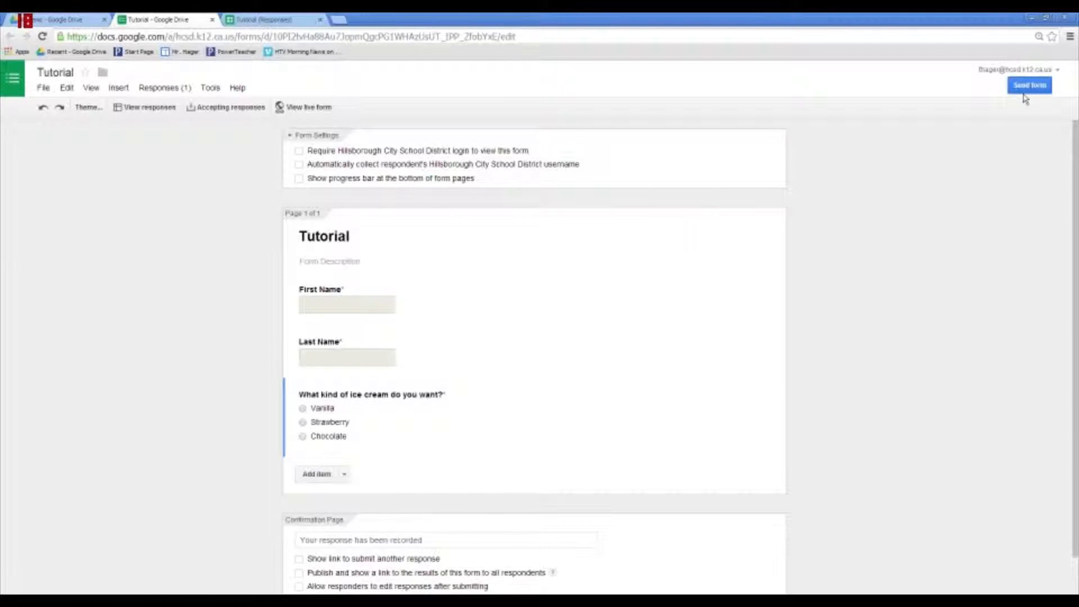
mouse_move(1059, 99)
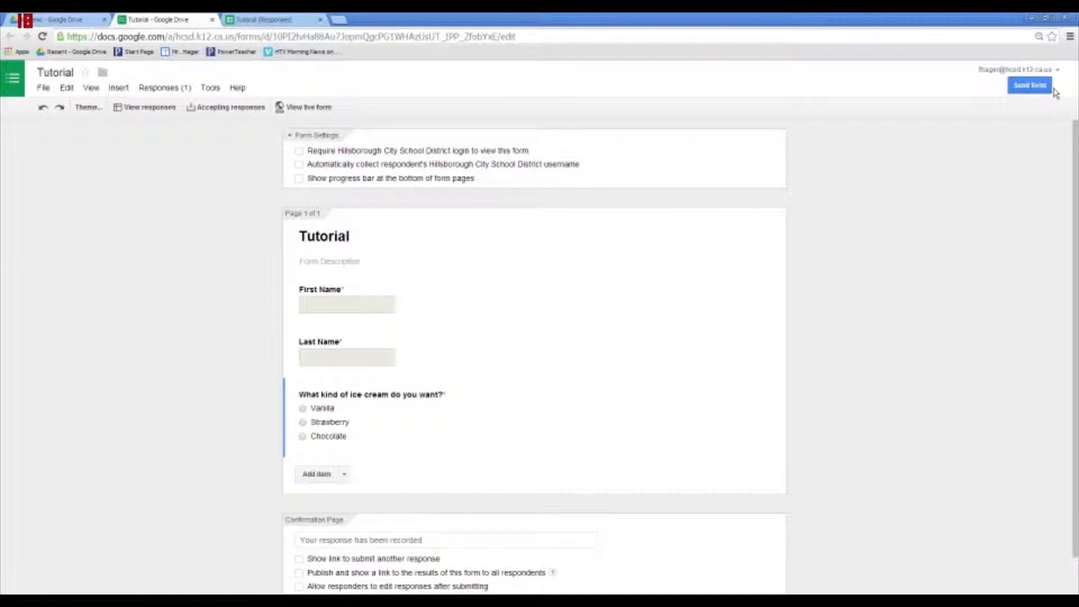
- Copy the form's shareable link from the Send form window
left_click(1031, 86)
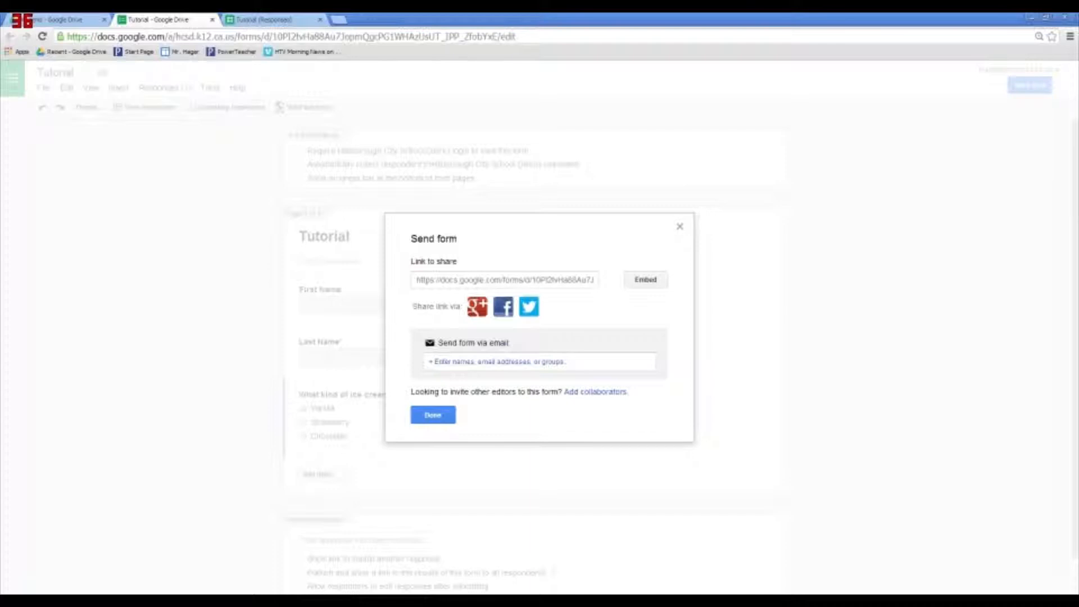
left_click(504, 279)
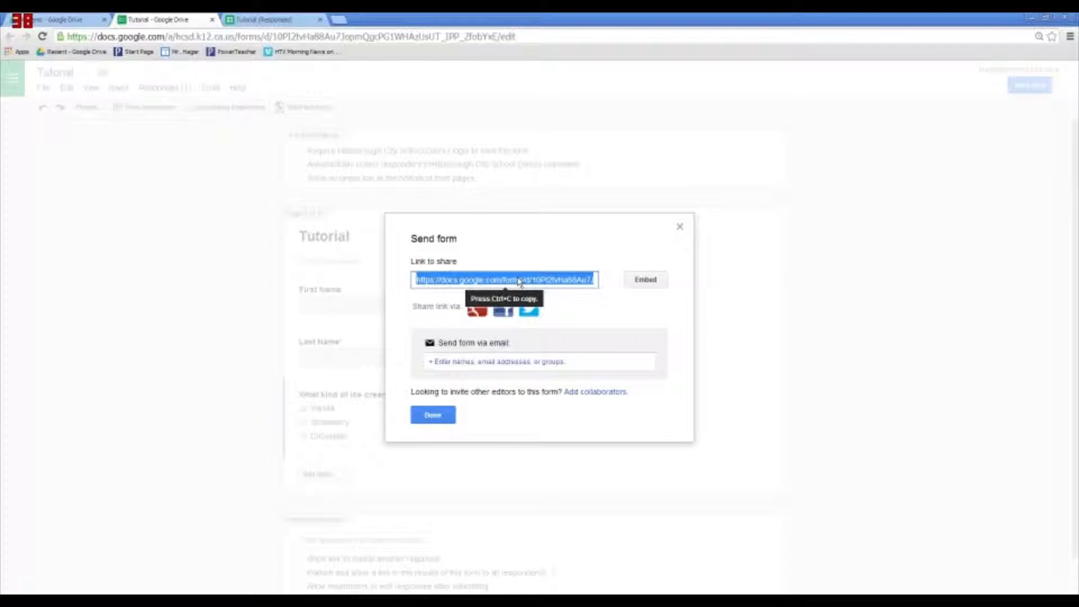
mouse_move(583, 317)
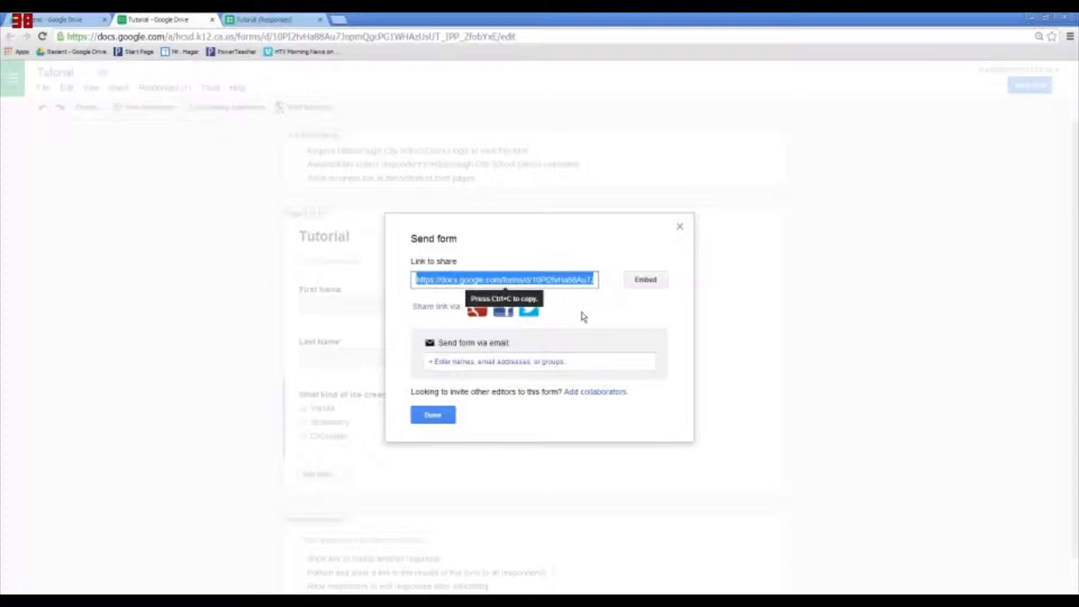
left_click(433, 414)
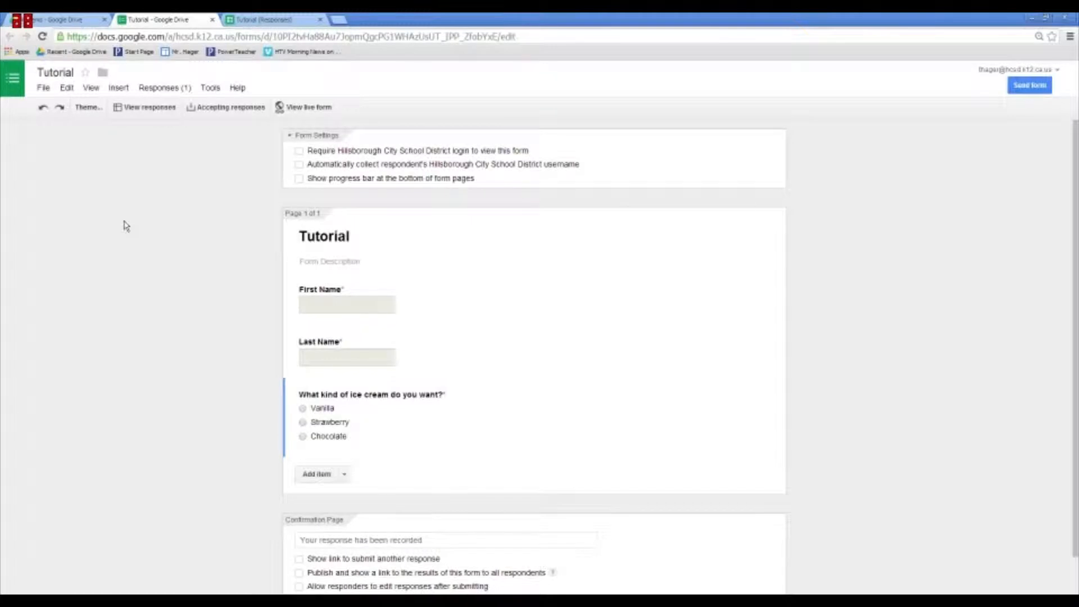
mouse_move(190, 73)
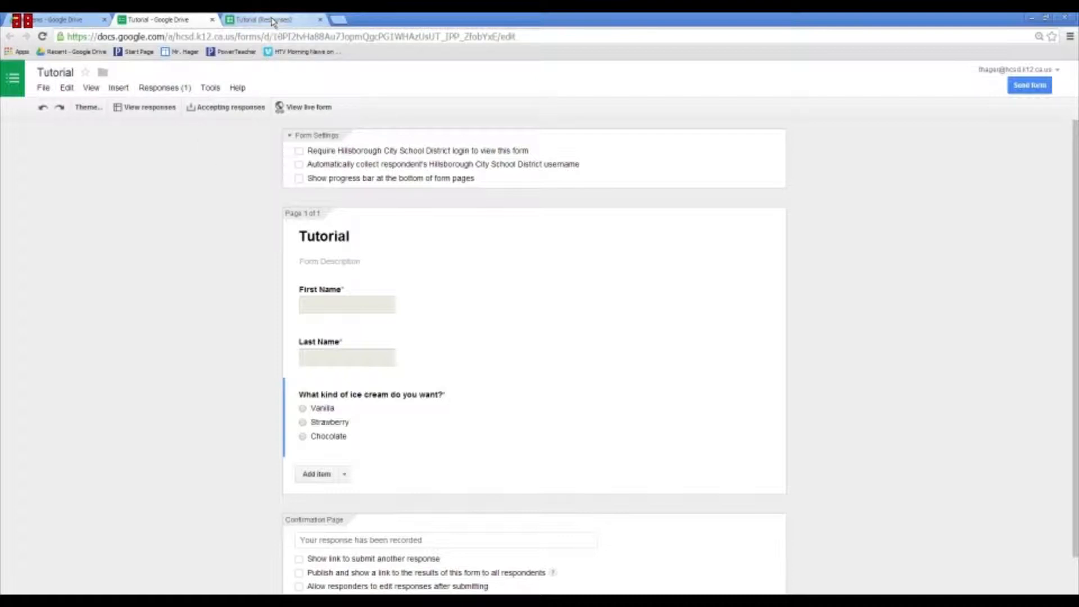
- Open the Tutorial (Responses) spreadsheet from Google Drive
left_click(54, 18)
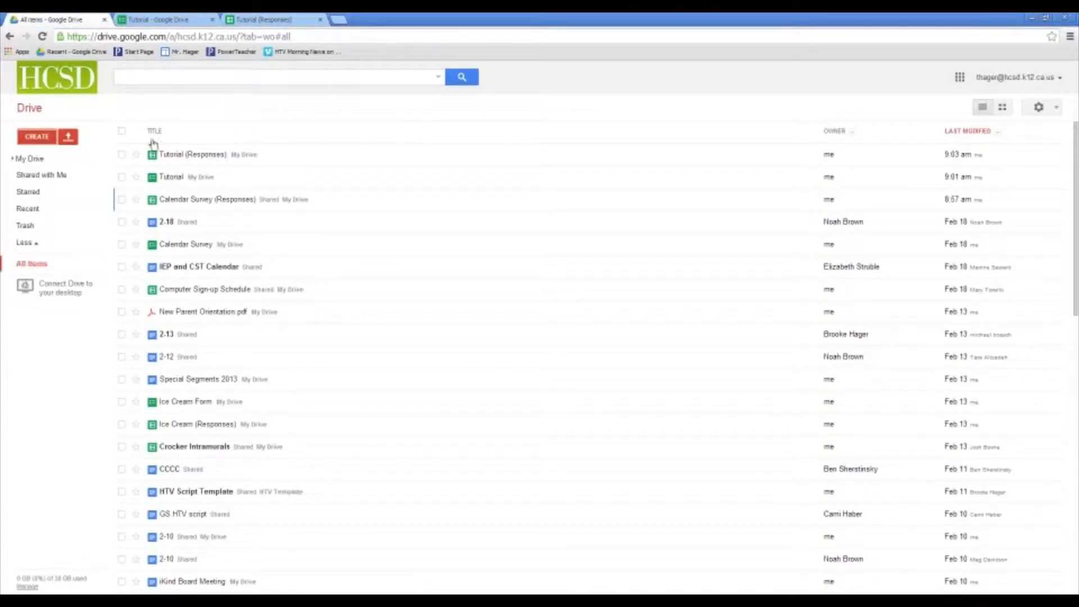
left_click(193, 154)
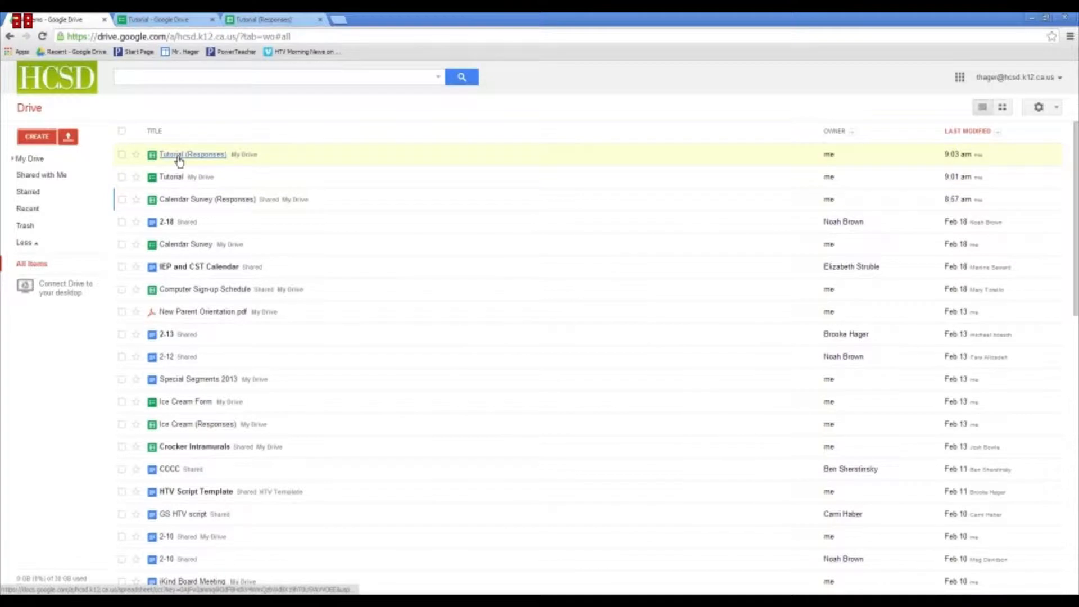